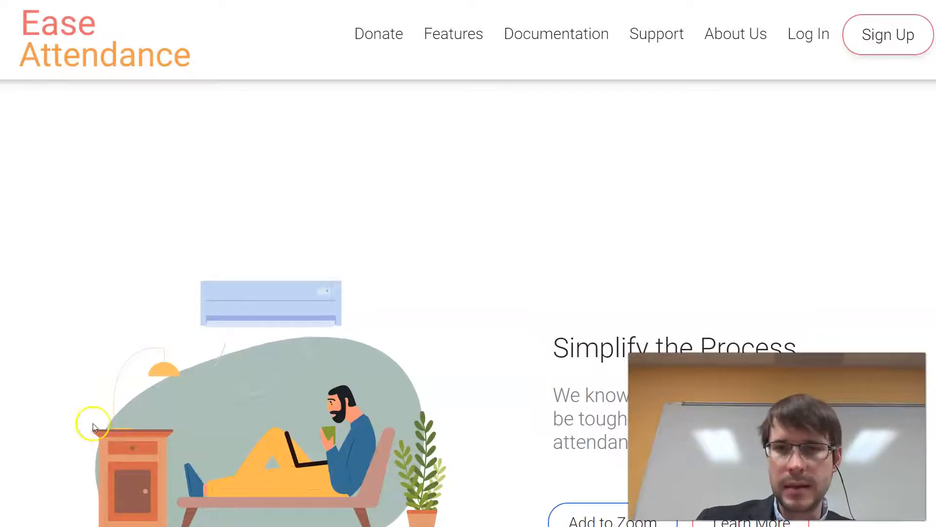
{"action": "mouse_move", "coordinate": [287, 331]}
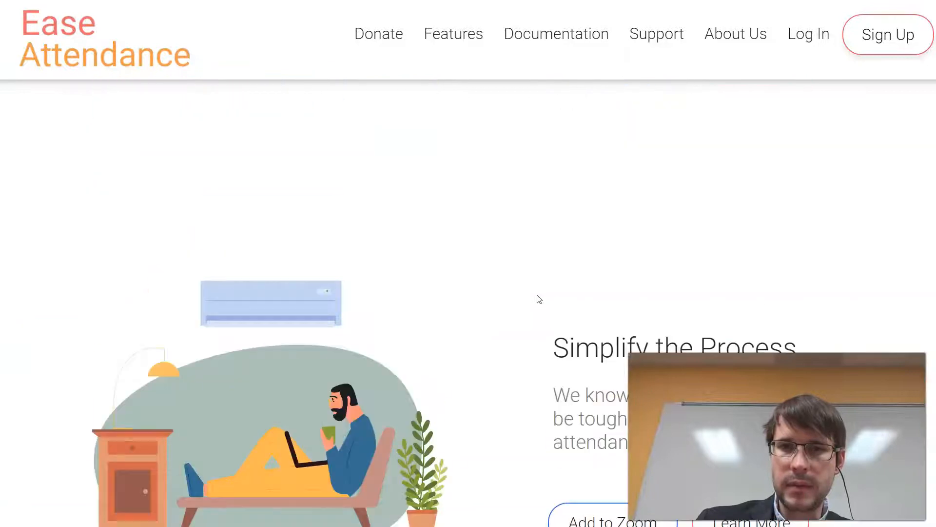
{"action": "mouse_move", "coordinate": [699, 81]}
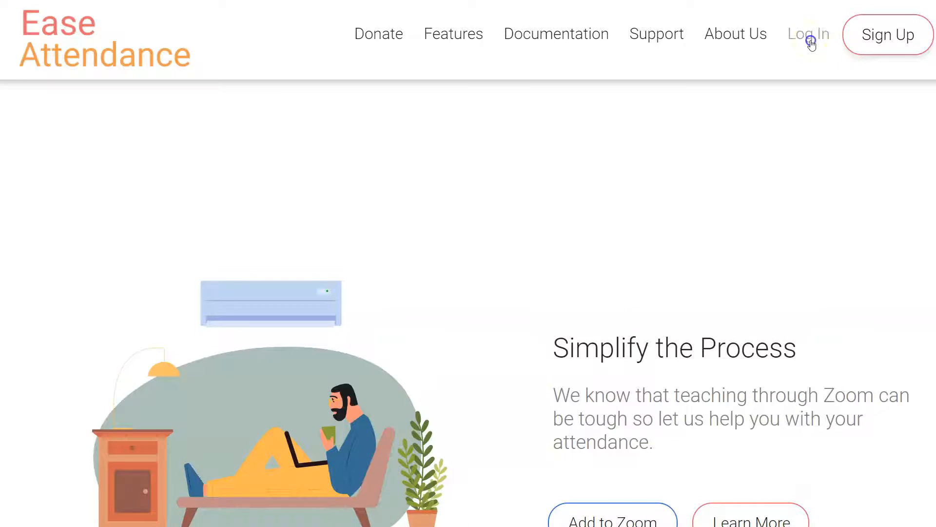
Log in and reach the live meeting's attendance page as participants join
{"action": "left_click", "coordinate": [808, 34]}
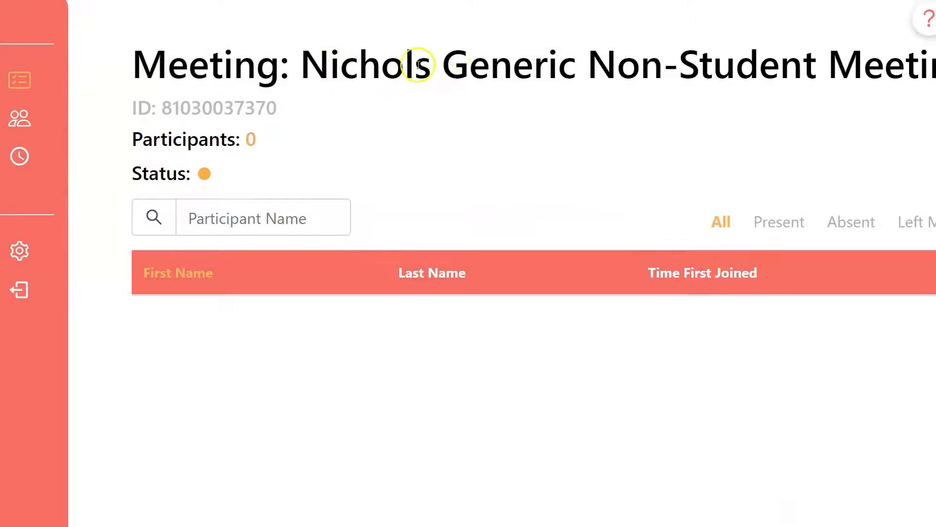
{"action": "mouse_move", "coordinate": [207, 358]}
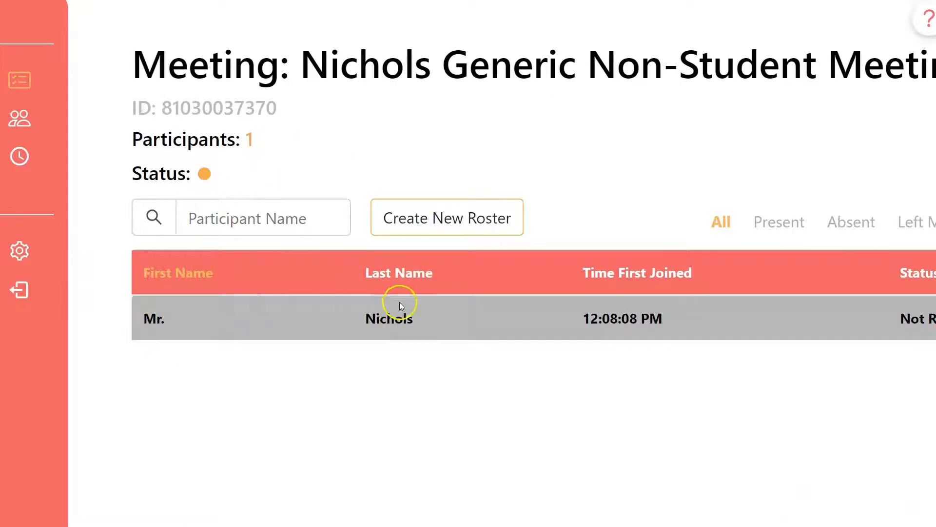
{"action": "mouse_move", "coordinate": [653, 329]}
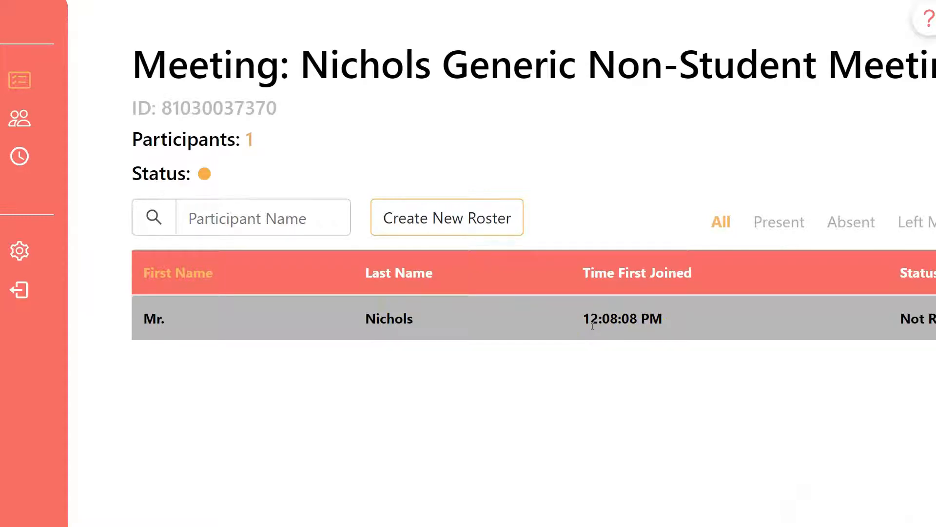
{"action": "scroll", "scroll_direction": "right", "scroll_amount": 3}
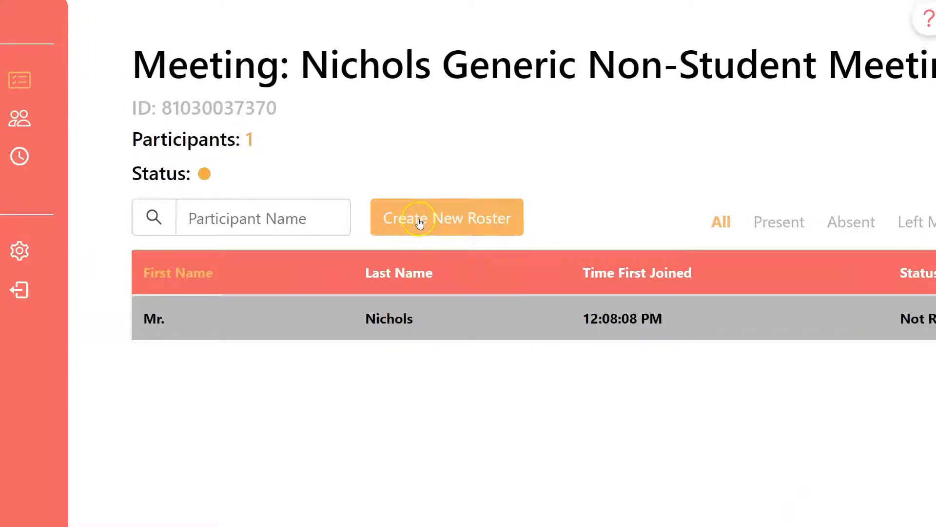
{"action": "mouse_move", "coordinate": [270, 362]}
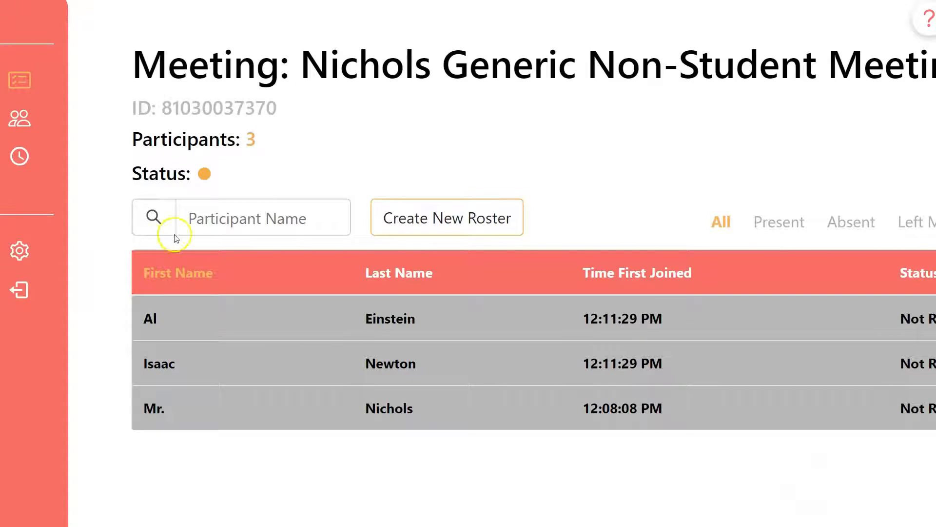
{"action": "mouse_move", "coordinate": [434, 220]}
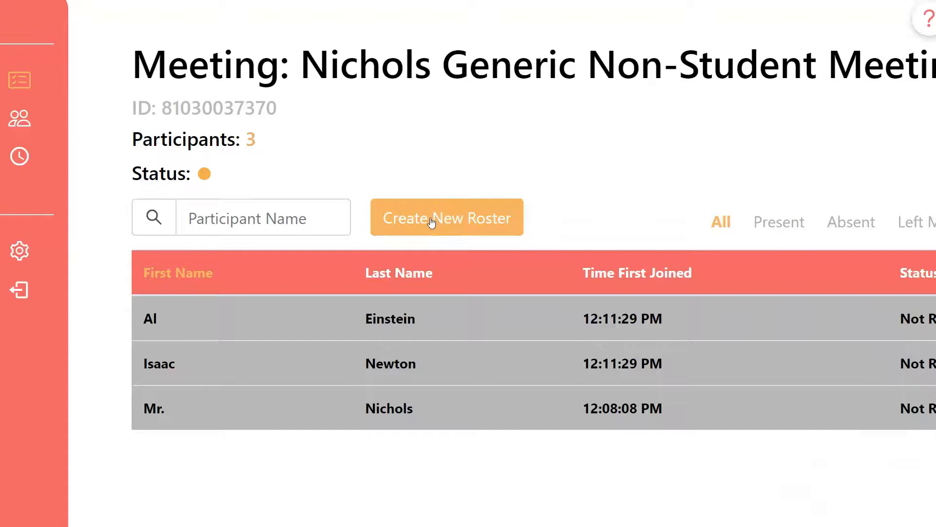
Create a roster from current participants, dropping Mr. Nichols so only Newton and Einstein remain
{"action": "left_click", "coordinate": [447, 217]}
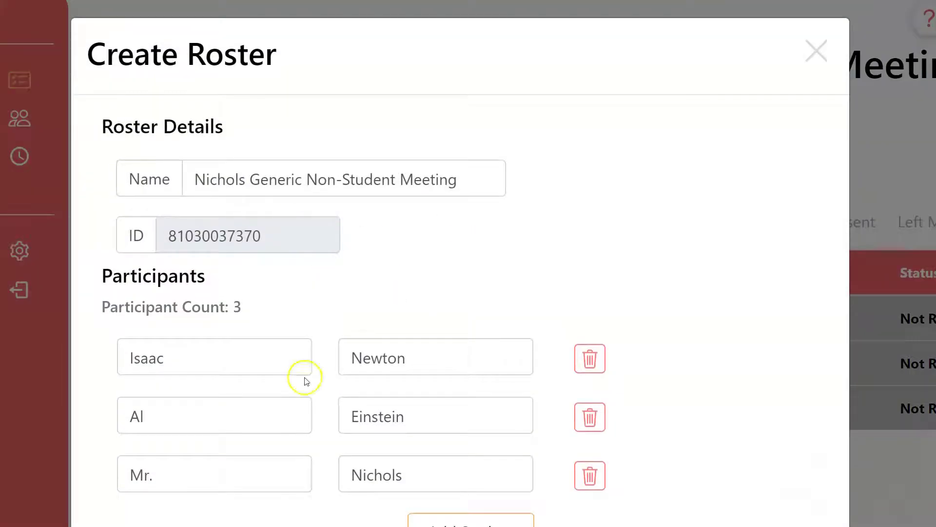
{"action": "mouse_move", "coordinate": [590, 474]}
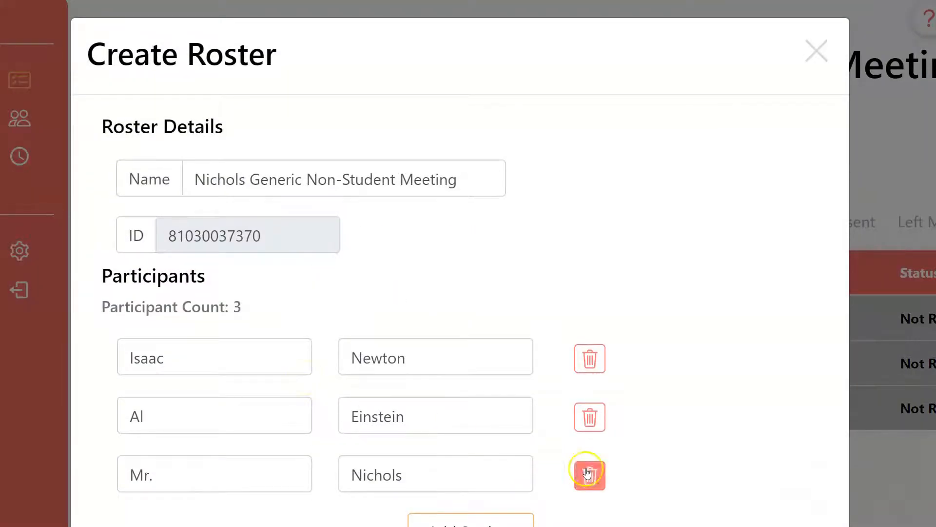
{"action": "left_click", "coordinate": [590, 474]}
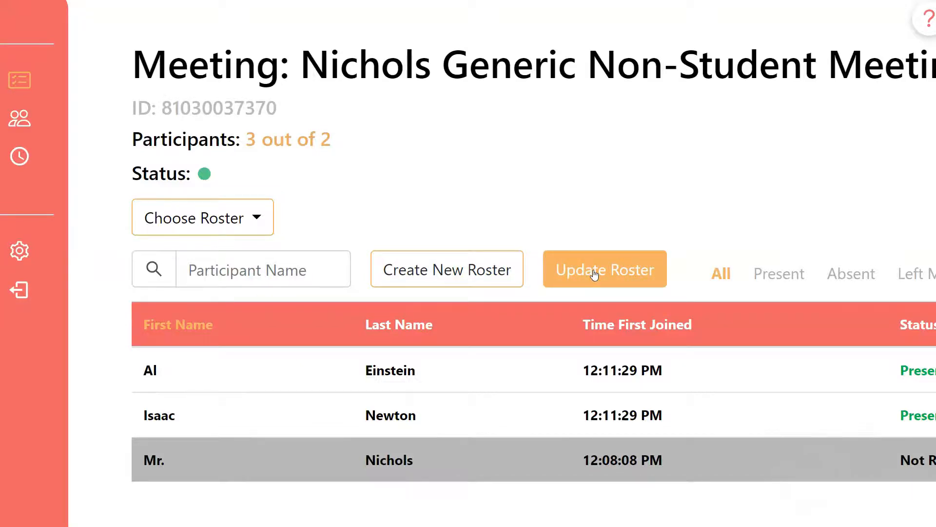
Add Marie Curie to the meeting's roster and save it
{"action": "left_click", "coordinate": [605, 268]}
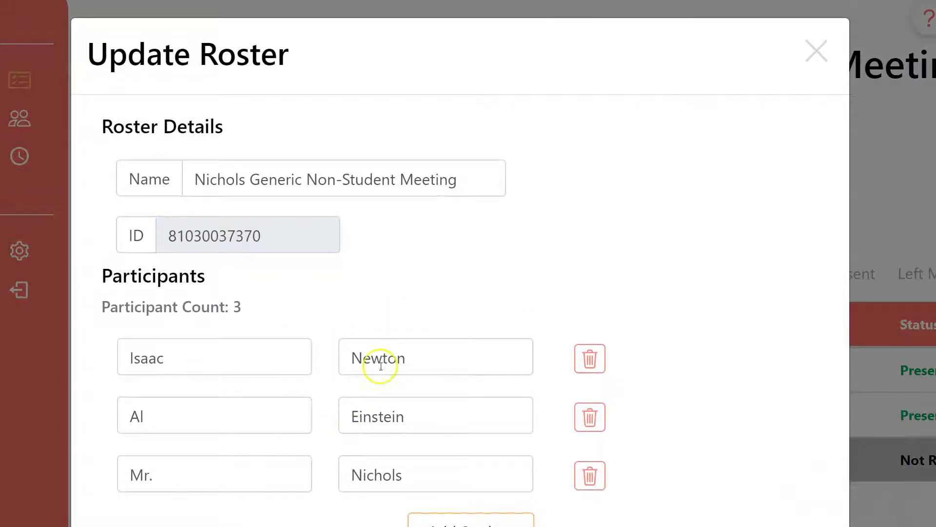
{"action": "mouse_move", "coordinate": [605, 405]}
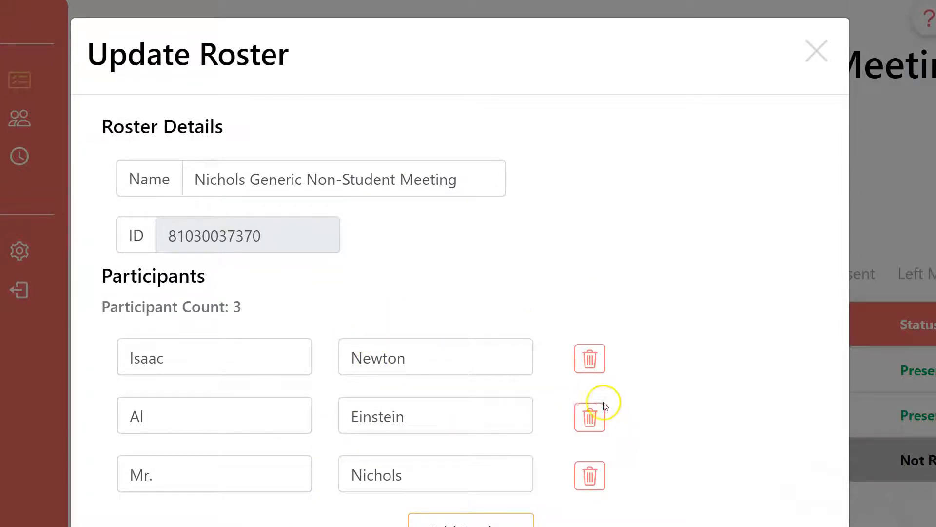
{"action": "mouse_move", "coordinate": [720, 383]}
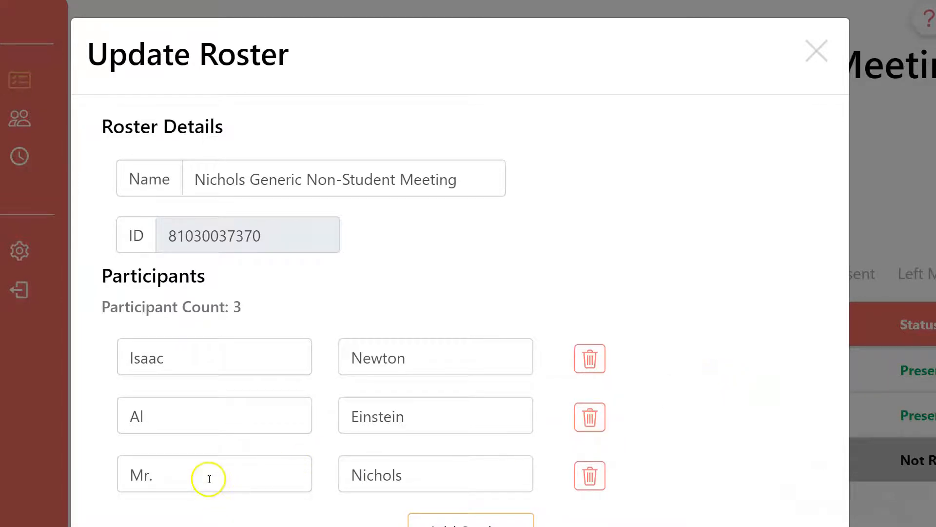
{"action": "double_click", "coordinate": [141, 475]}
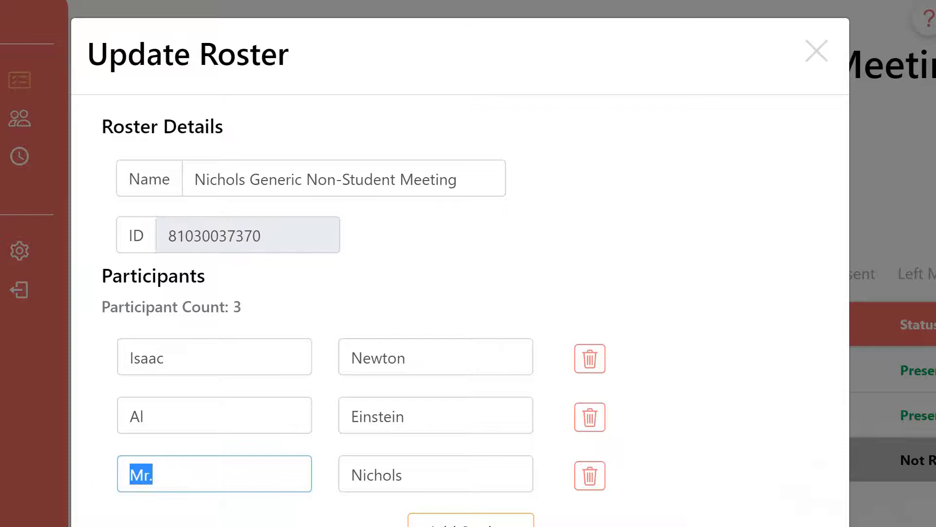
{"action": "type", "text": "Marie"}
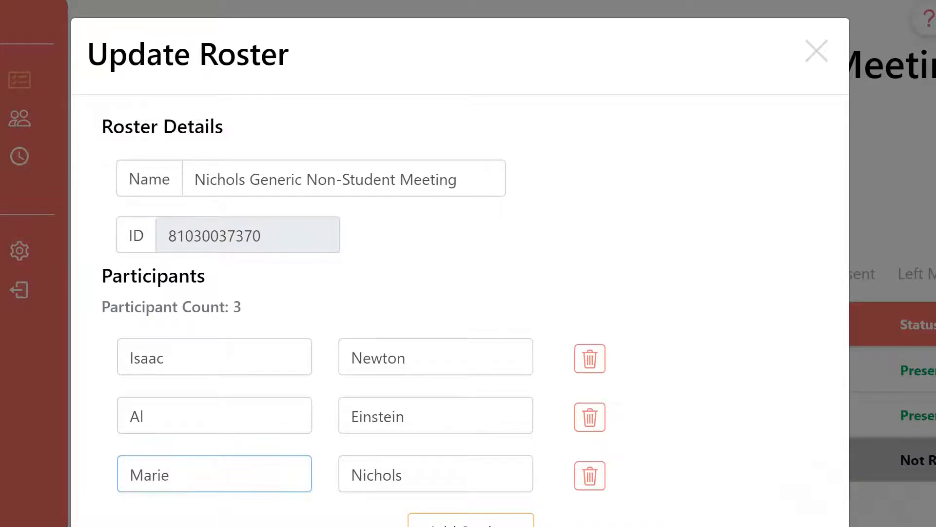
{"action": "type", "text": "Curie"}
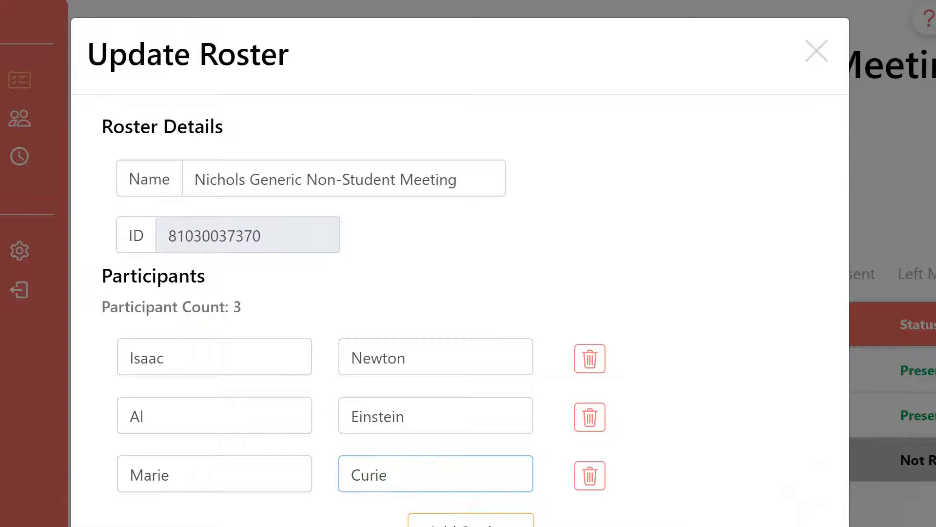
{"action": "left_click", "coordinate": [471, 519]}
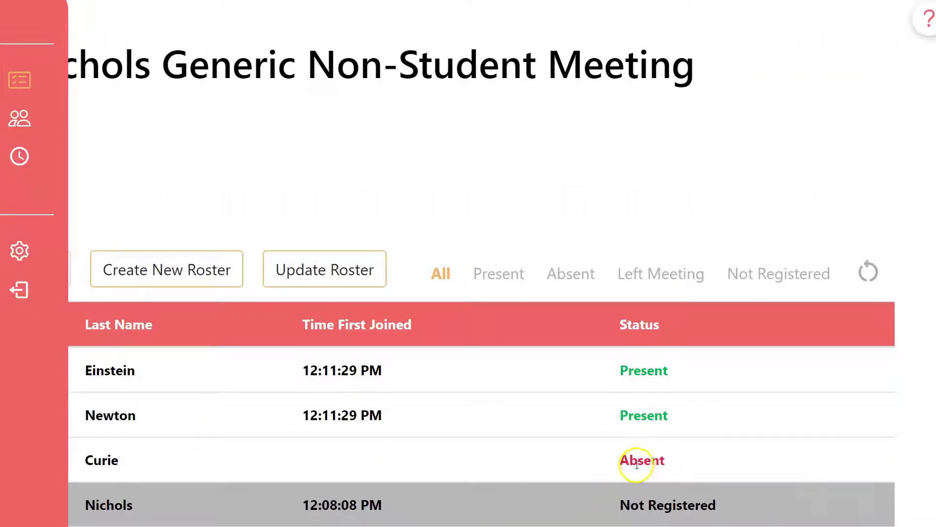
{"action": "mouse_move", "coordinate": [521, 295]}
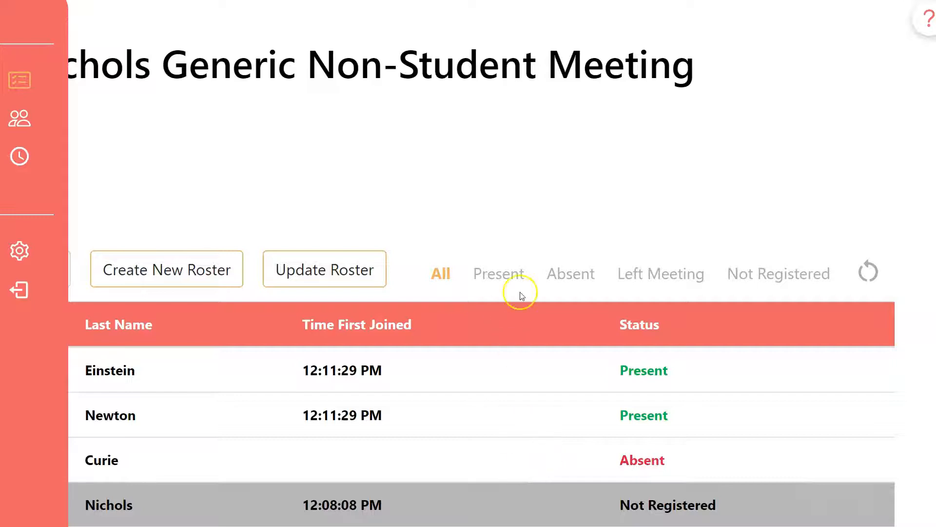
Filter participants by Absent, then Left Meeting, then another status filter
{"action": "left_click", "coordinate": [565, 274]}
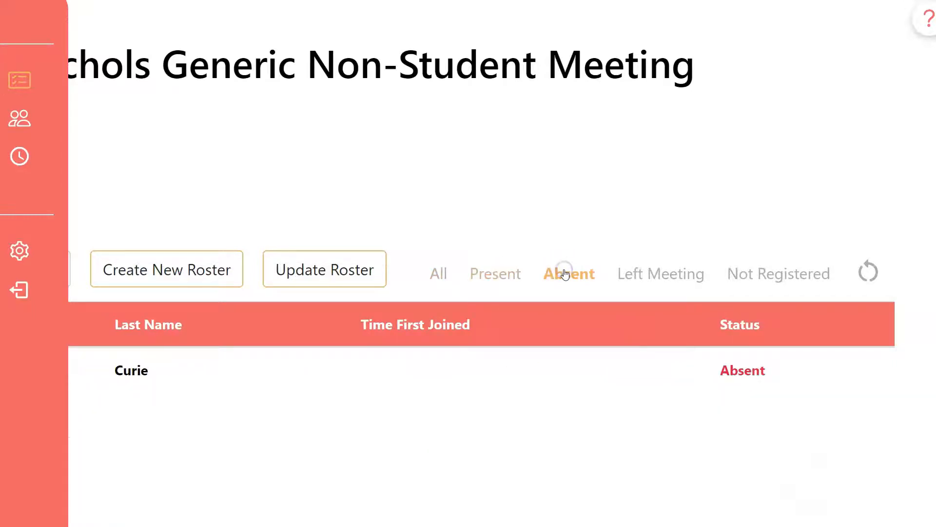
{"action": "left_click", "coordinate": [658, 274]}
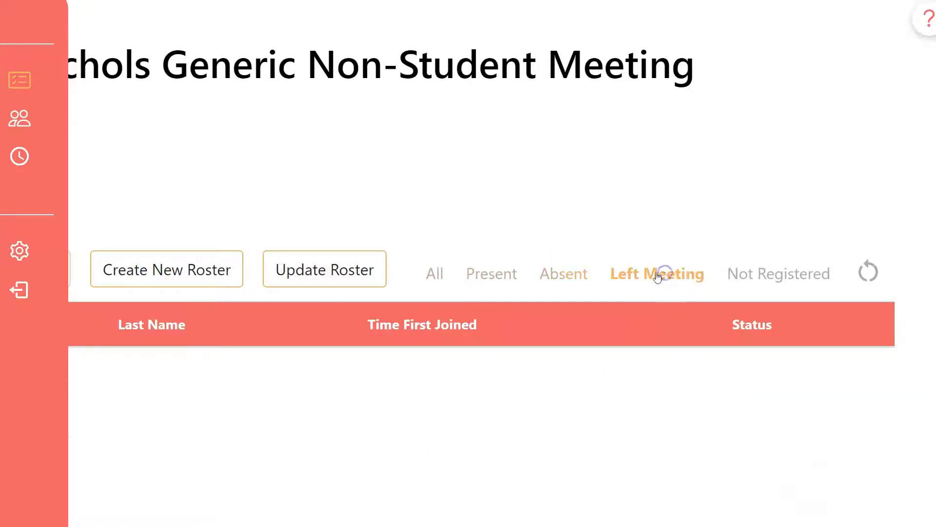
{"action": "left_click", "coordinate": [438, 275]}
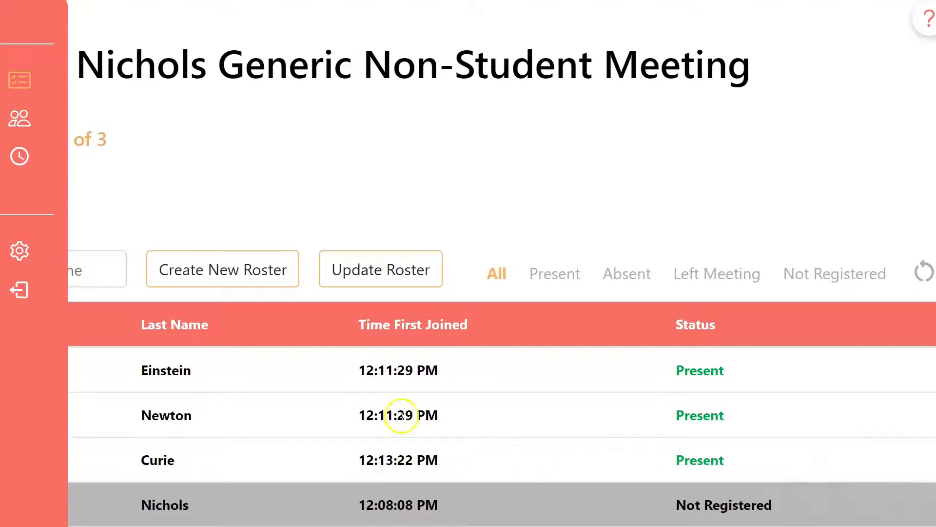
{"action": "mouse_move", "coordinate": [406, 460]}
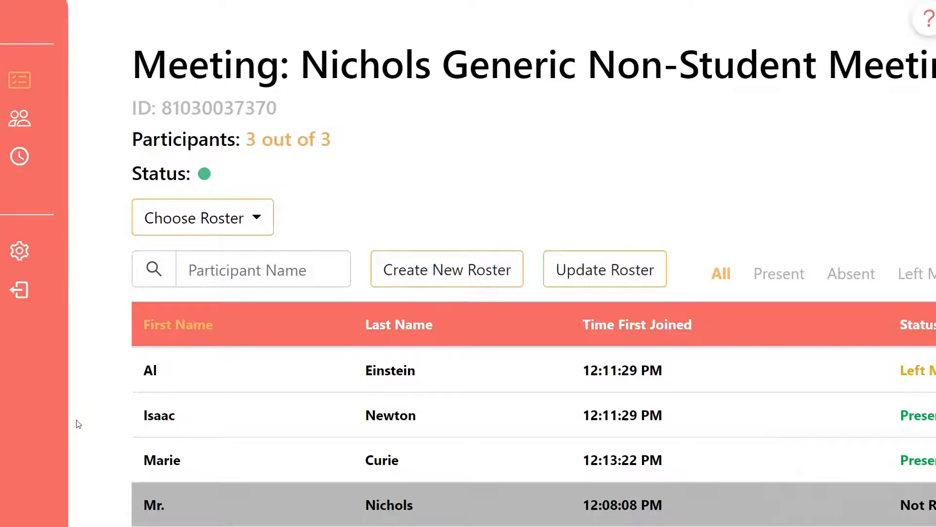
{"action": "scroll", "scroll_direction": "right", "scroll_amount": 3}
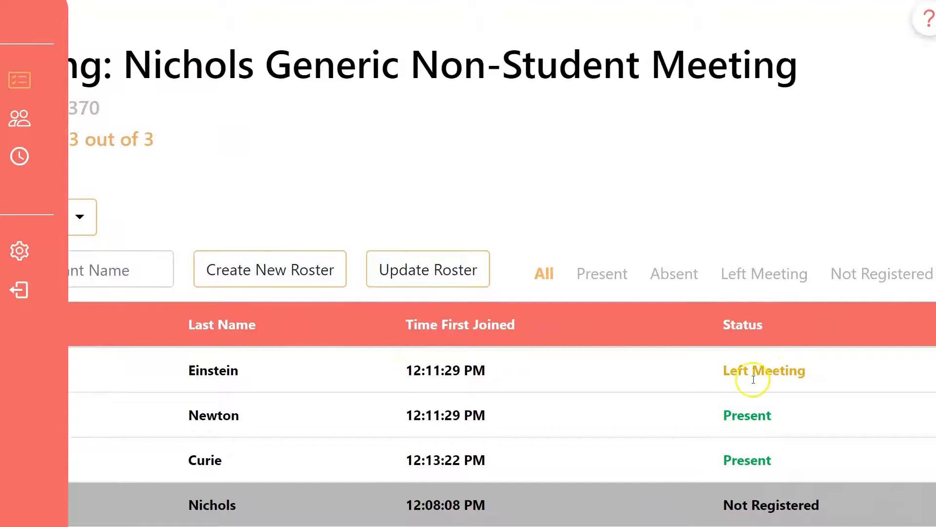
{"action": "mouse_move", "coordinate": [633, 309]}
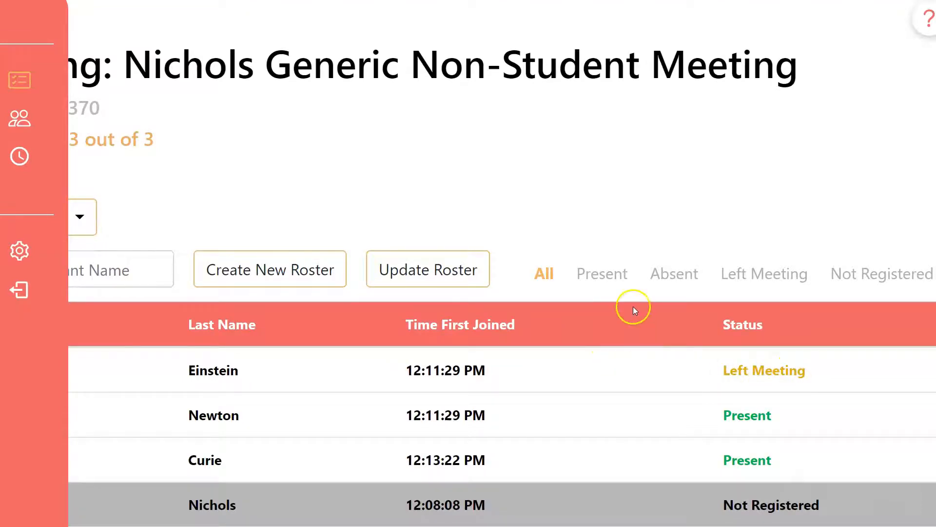
{"action": "left_click", "coordinate": [764, 273]}
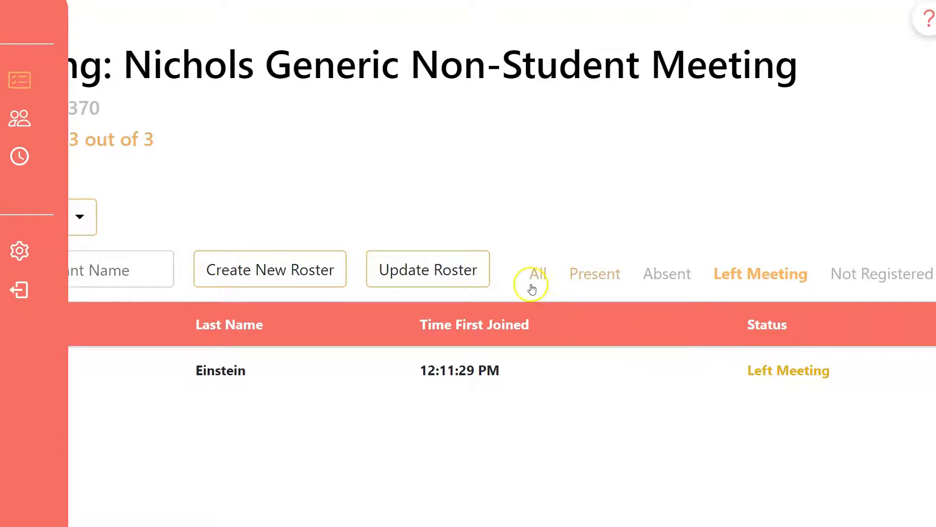
{"action": "left_click", "coordinate": [537, 273]}
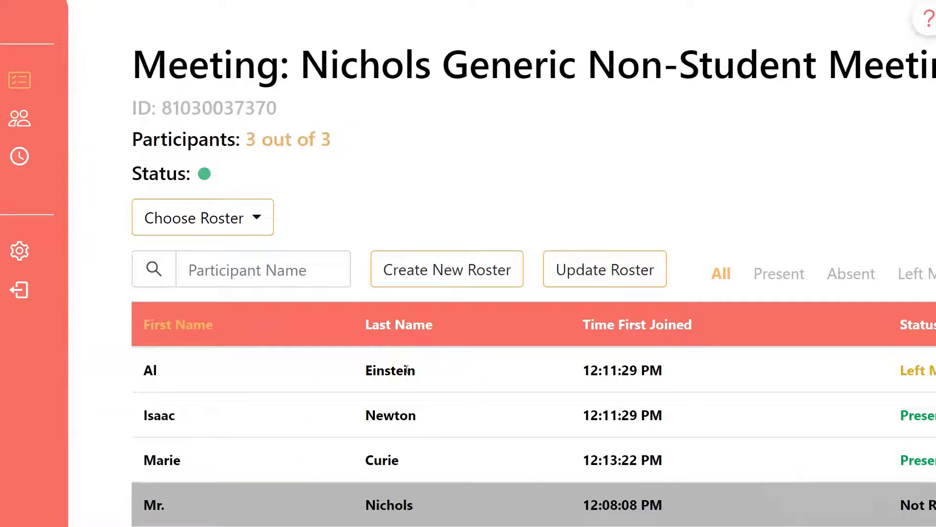
{"action": "mouse_move", "coordinate": [698, 265]}
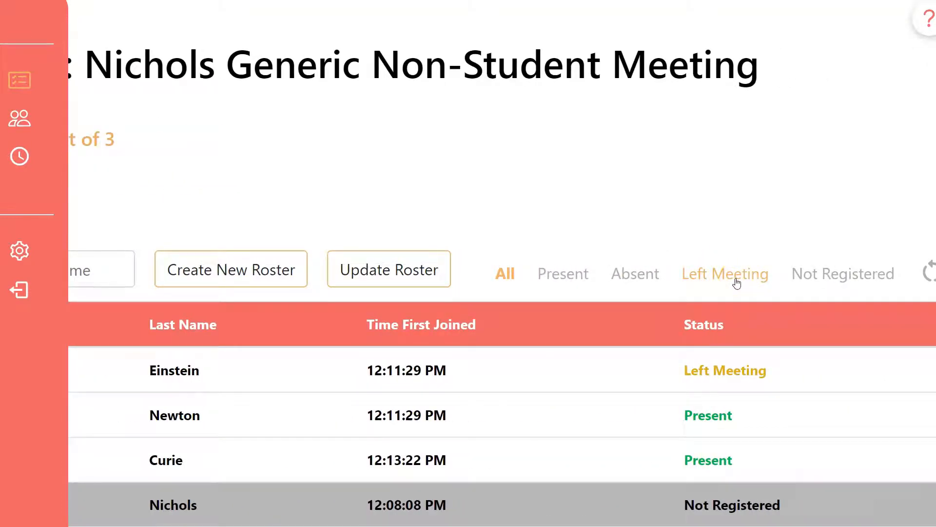
{"action": "left_click", "coordinate": [725, 273]}
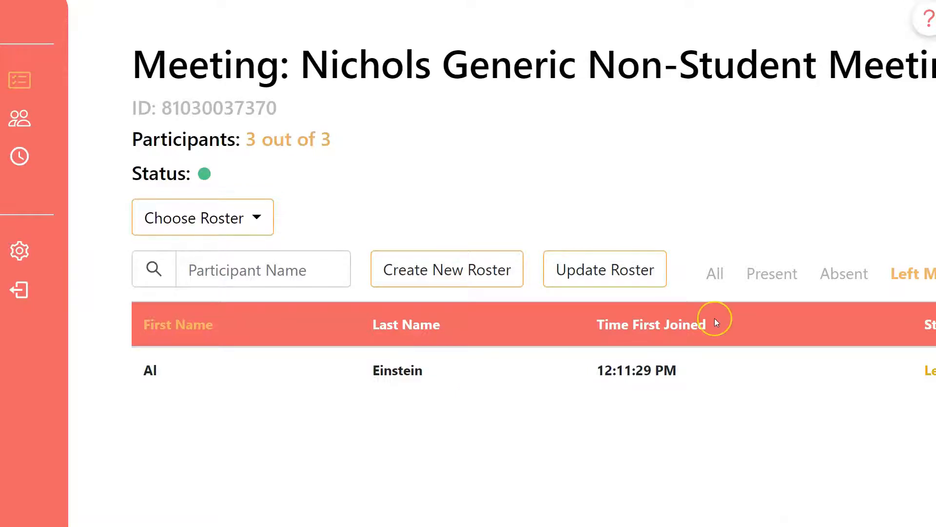
{"action": "mouse_move", "coordinate": [431, 262]}
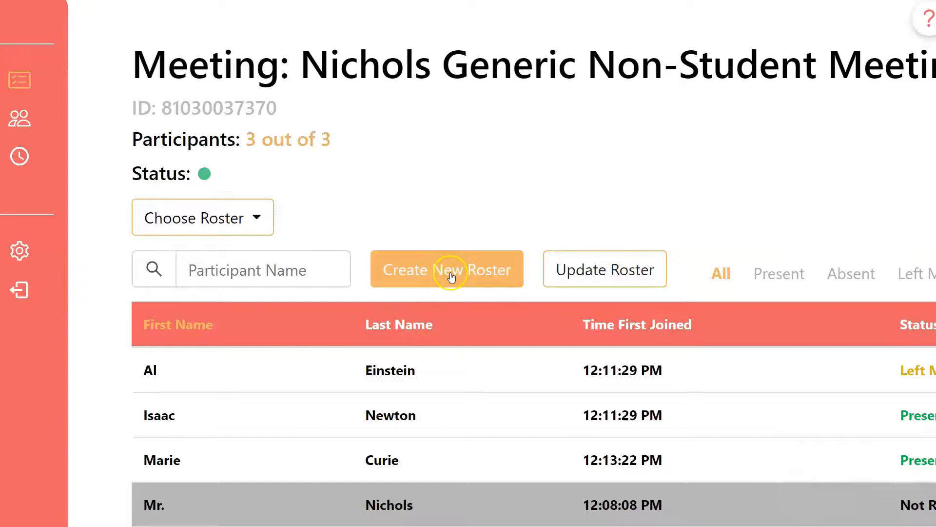
Start a new roster without Al Einstein and name it '1A Day'
{"action": "left_click", "coordinate": [446, 270]}
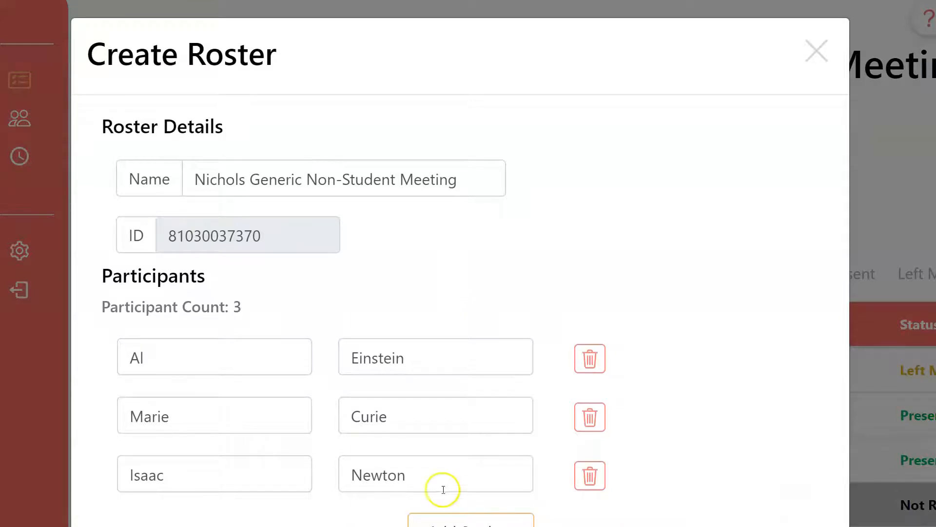
{"action": "mouse_move", "coordinate": [477, 341]}
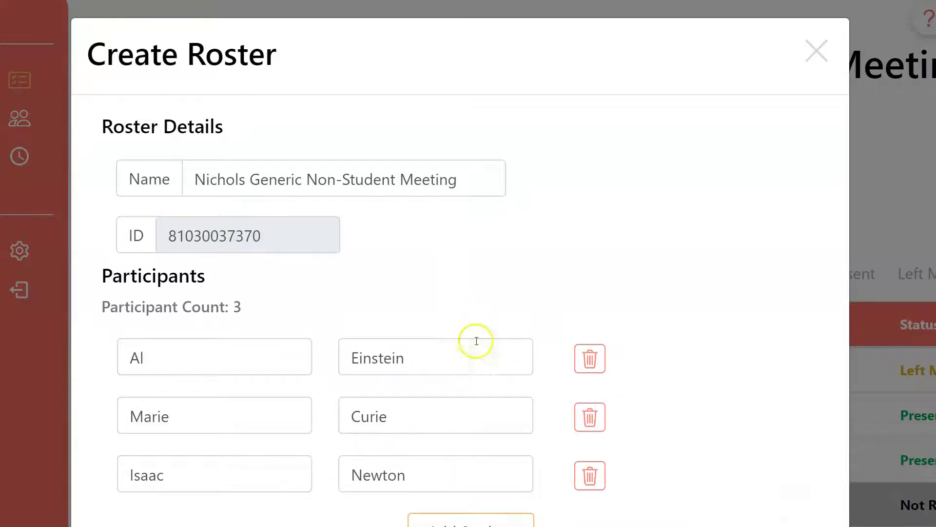
{"action": "mouse_move", "coordinate": [565, 376]}
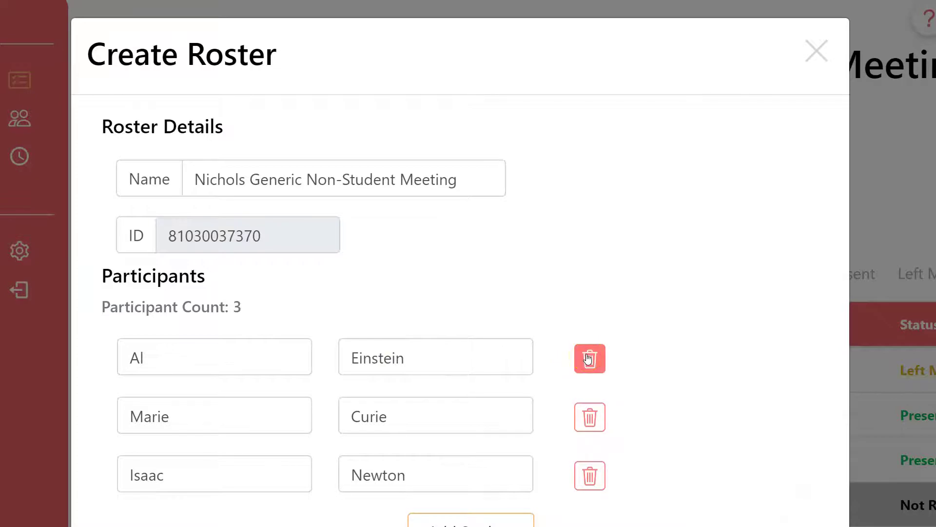
{"action": "left_click", "coordinate": [589, 358]}
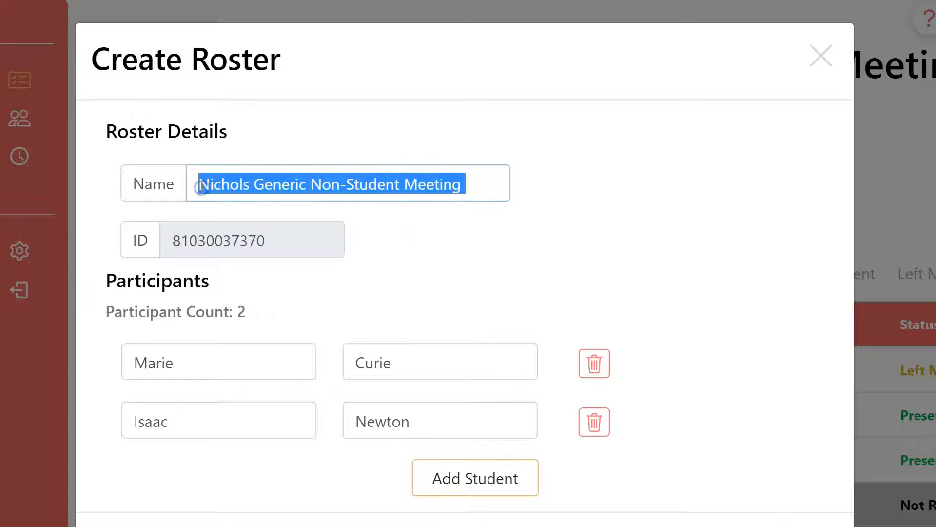
{"action": "type", "text": "A D"}
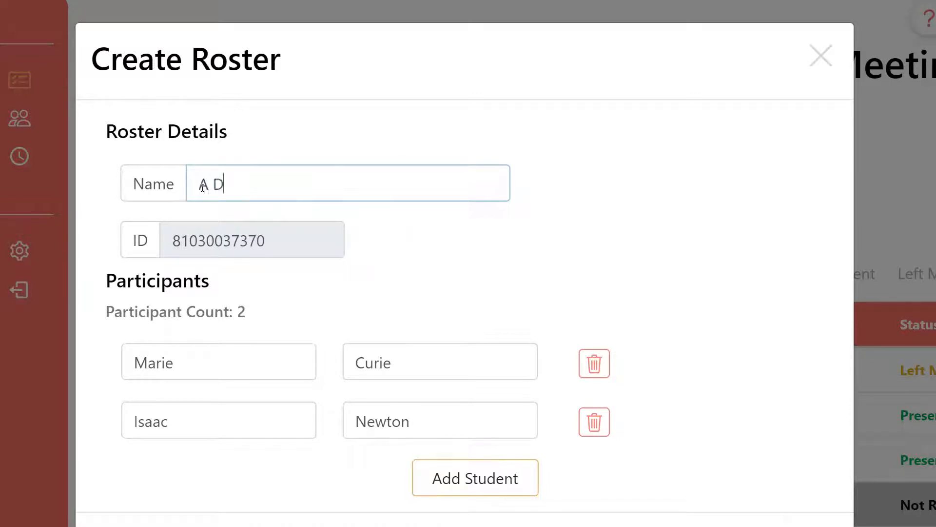
{"action": "type", "text": "ay"}
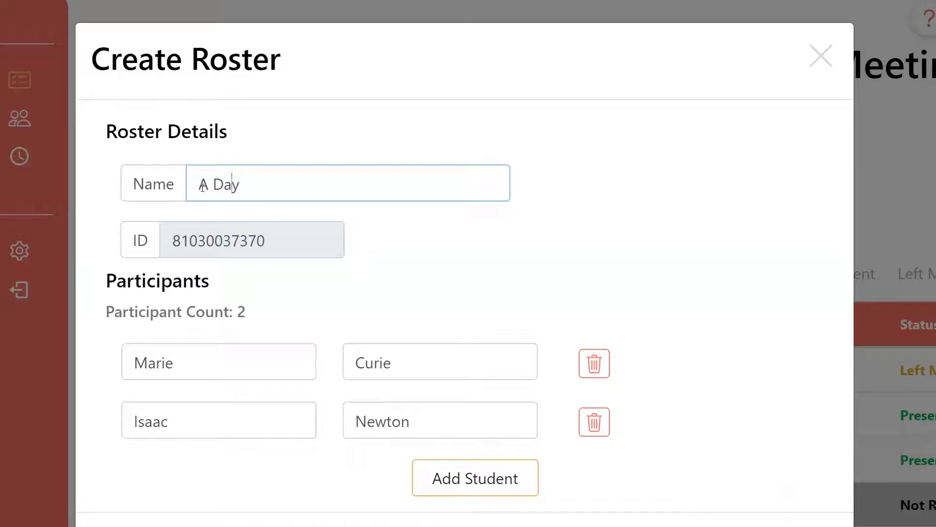
{"action": "type", "text": "1"}
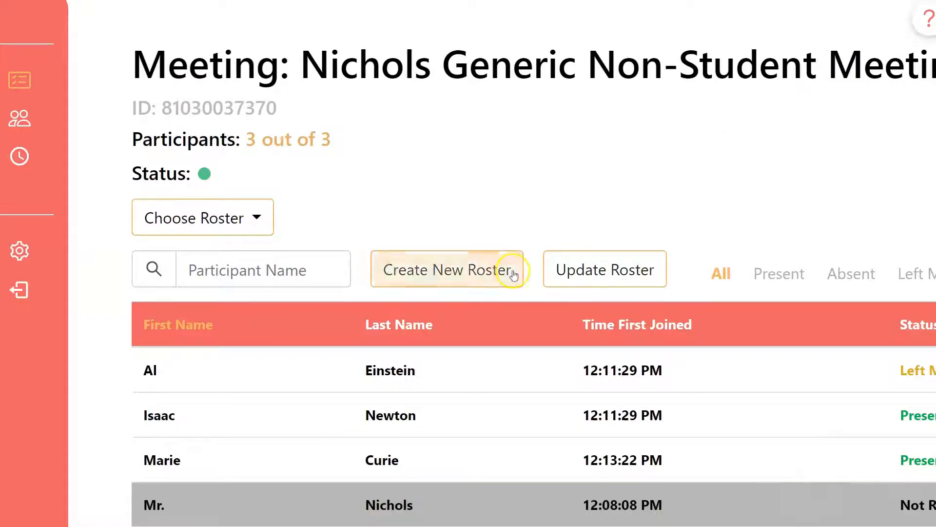
Apply the 1A Day roster to the meeting and open its edit form
{"action": "left_click", "coordinate": [203, 217]}
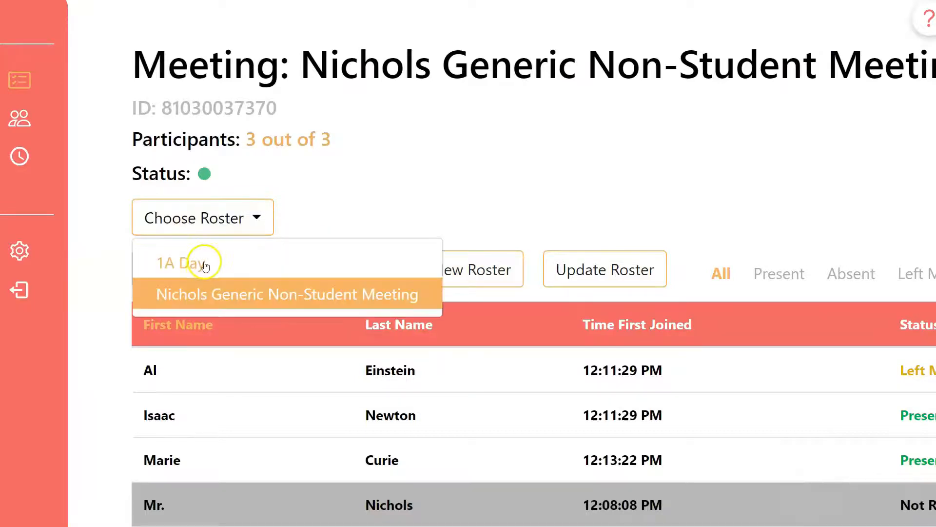
{"action": "mouse_move", "coordinate": [186, 272]}
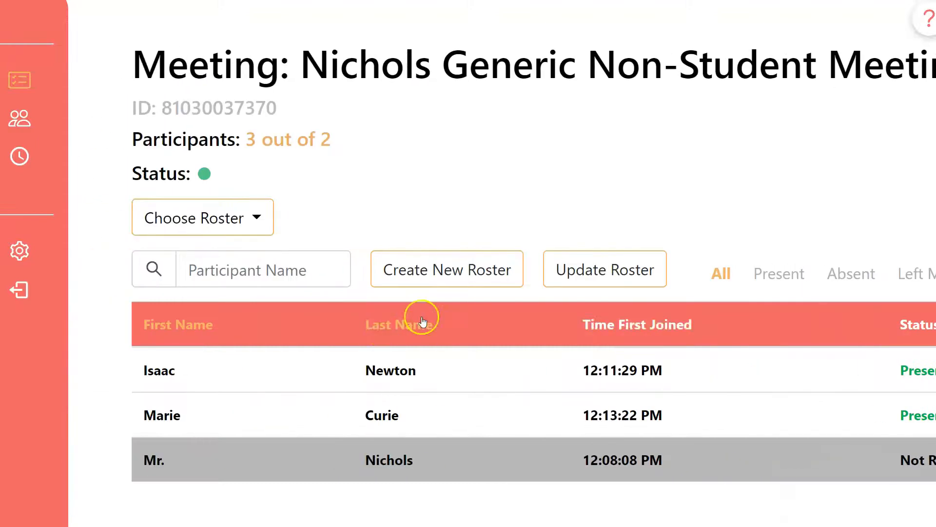
{"action": "left_click", "coordinate": [604, 269]}
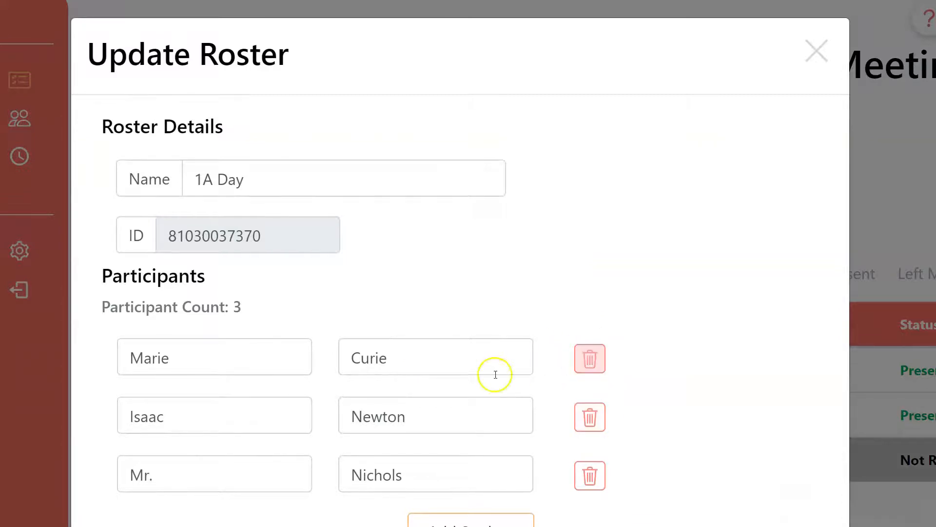
Remove Isaac Newton from the 1A Day roster, save, and reopen the saved-roster list
{"action": "left_click", "coordinate": [590, 417]}
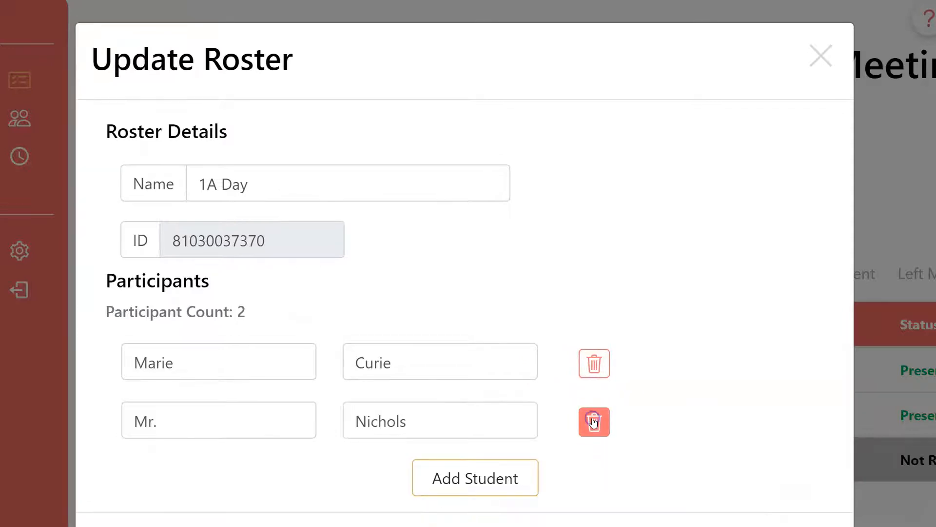
{"action": "left_click", "coordinate": [594, 421]}
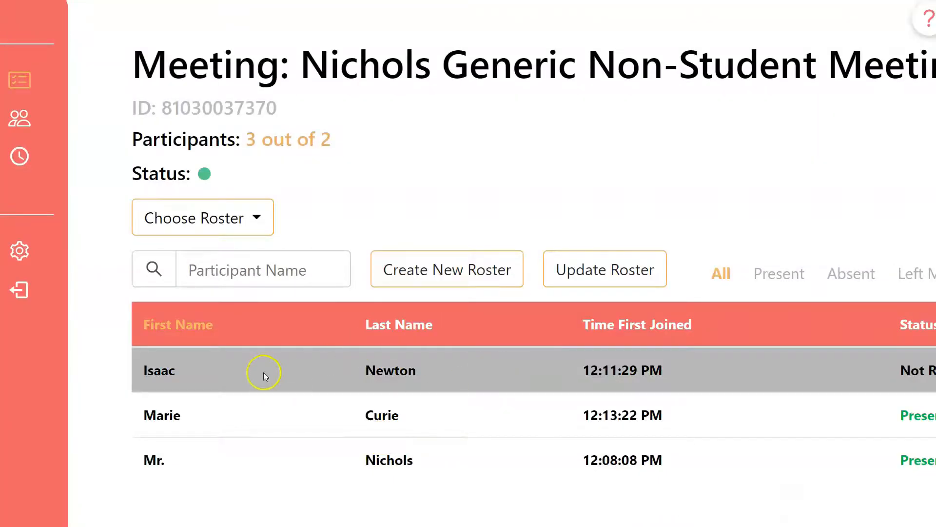
{"action": "scroll", "scroll_direction": "right", "scroll_amount": 3}
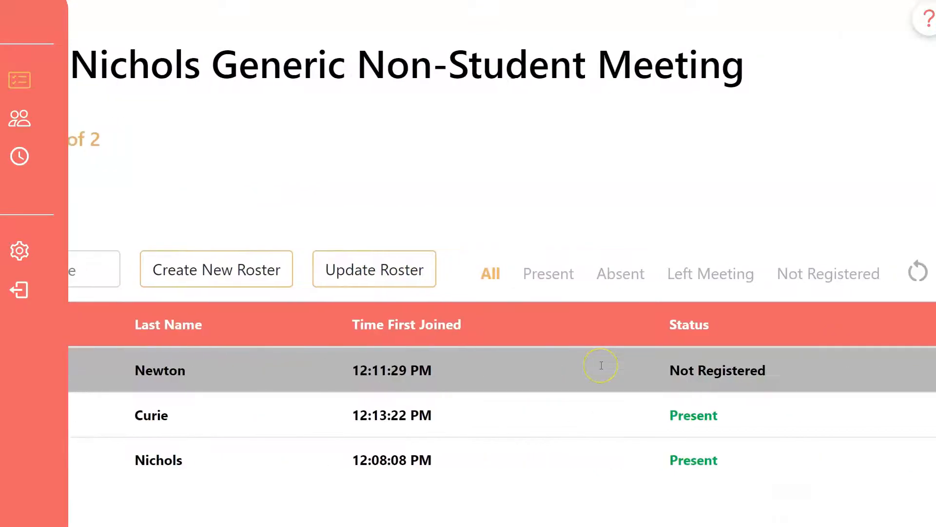
{"action": "mouse_move", "coordinate": [678, 381]}
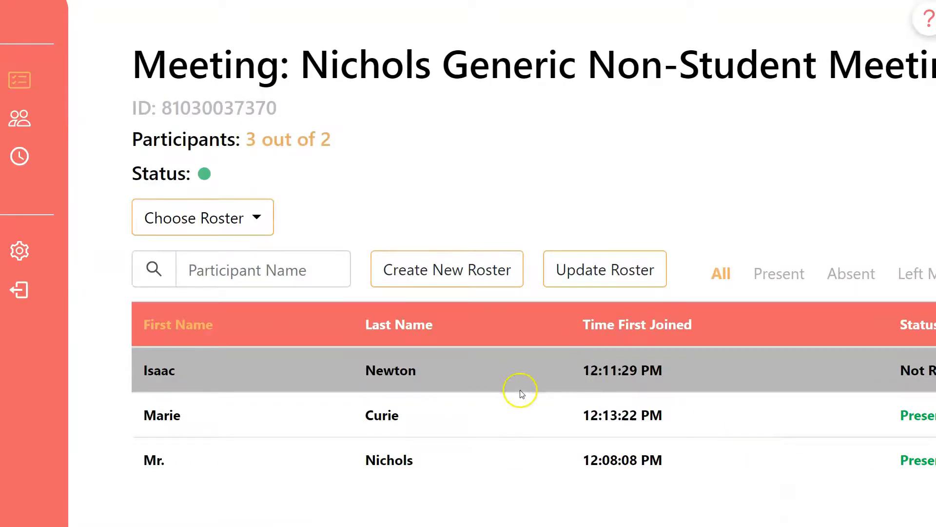
{"action": "mouse_move", "coordinate": [622, 443]}
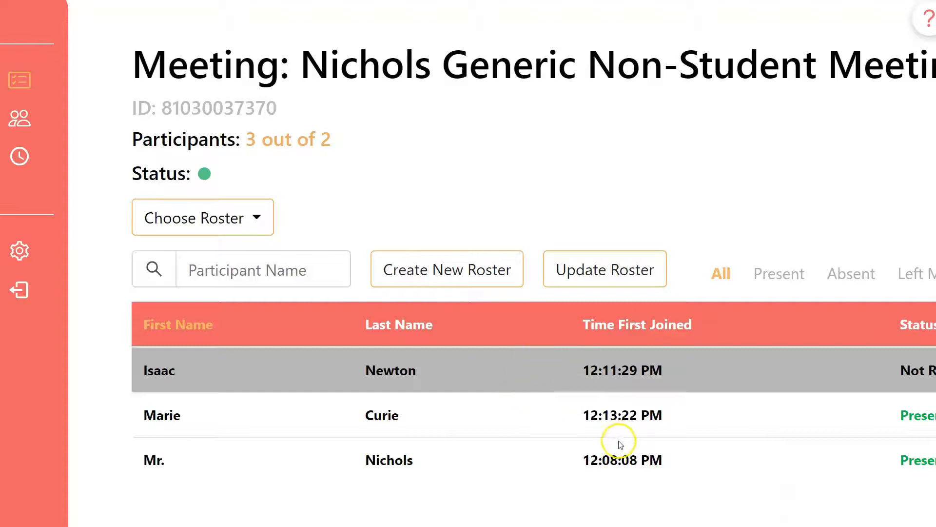
{"action": "mouse_move", "coordinate": [635, 381]}
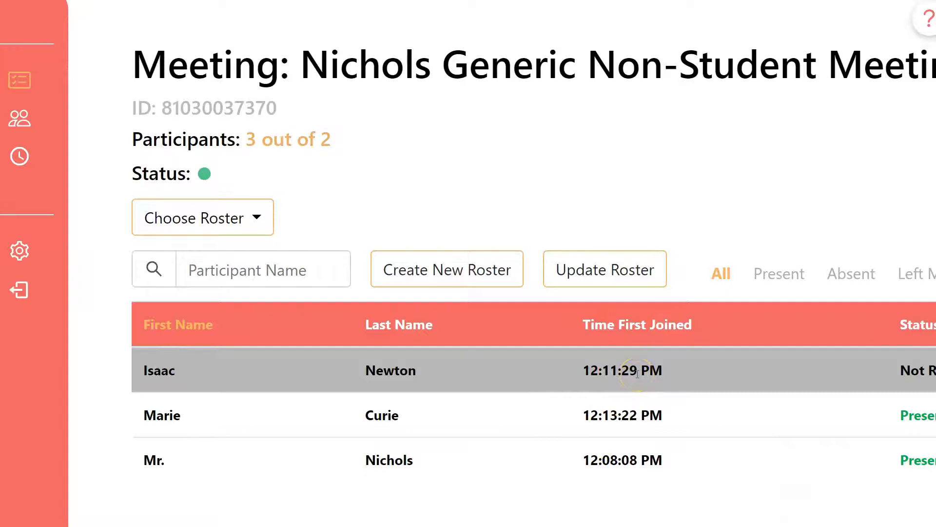
{"action": "left_click", "coordinate": [202, 217]}
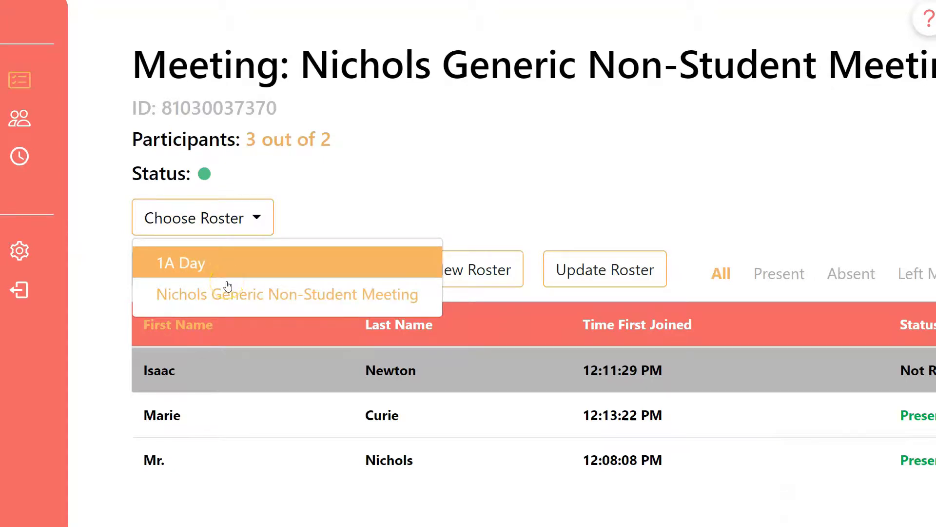
{"action": "mouse_move", "coordinate": [397, 175]}
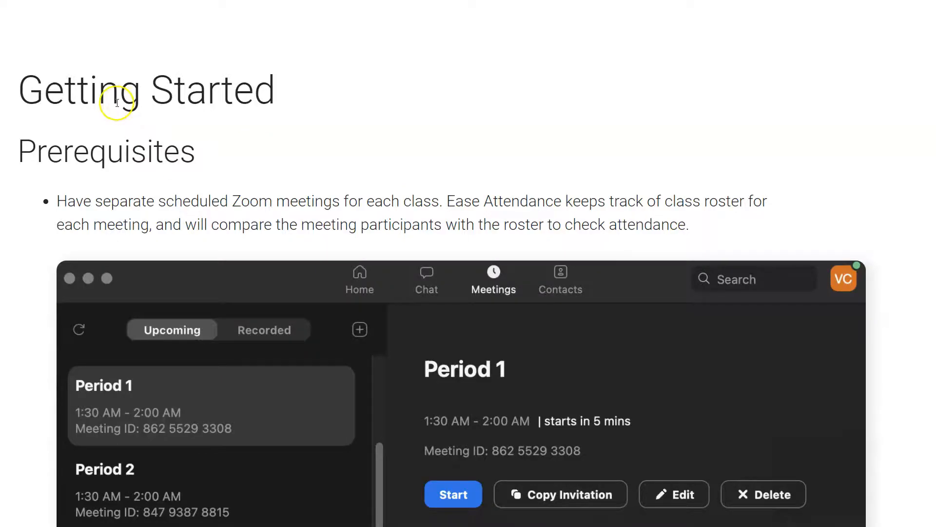
{"action": "mouse_move", "coordinate": [13, 94]}
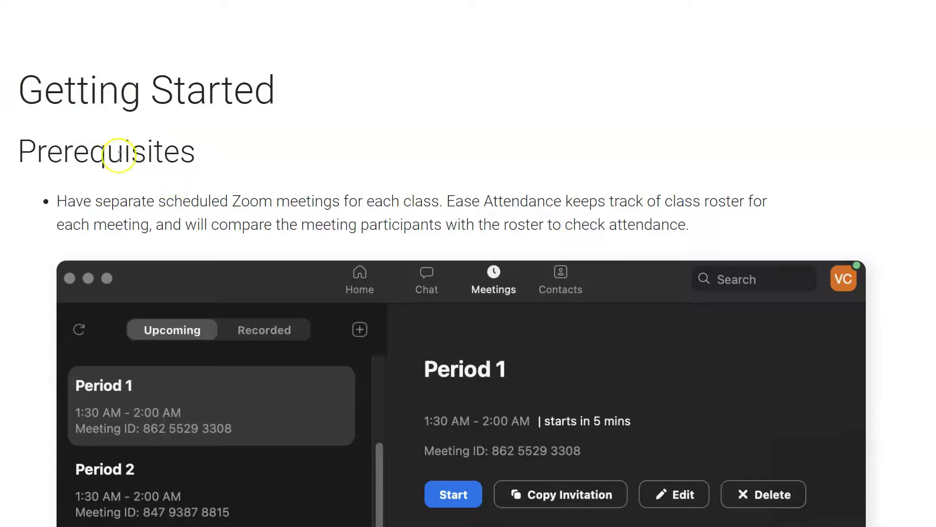
{"action": "mouse_move", "coordinate": [21, 95]}
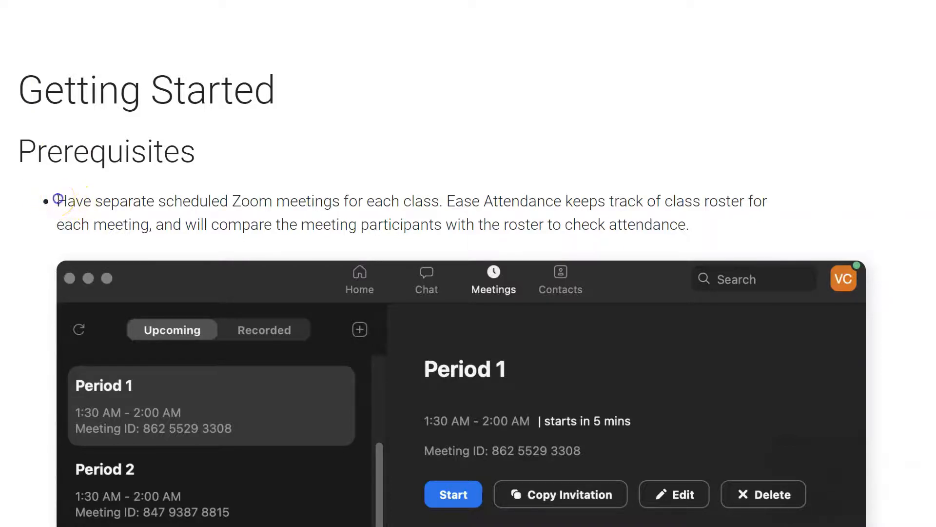
Highlight the separate-meeting-per-class prerequisite, then clear the highlight
{"action": "left_click_drag", "start_coordinate": [56, 201], "coordinate": [440, 200]}
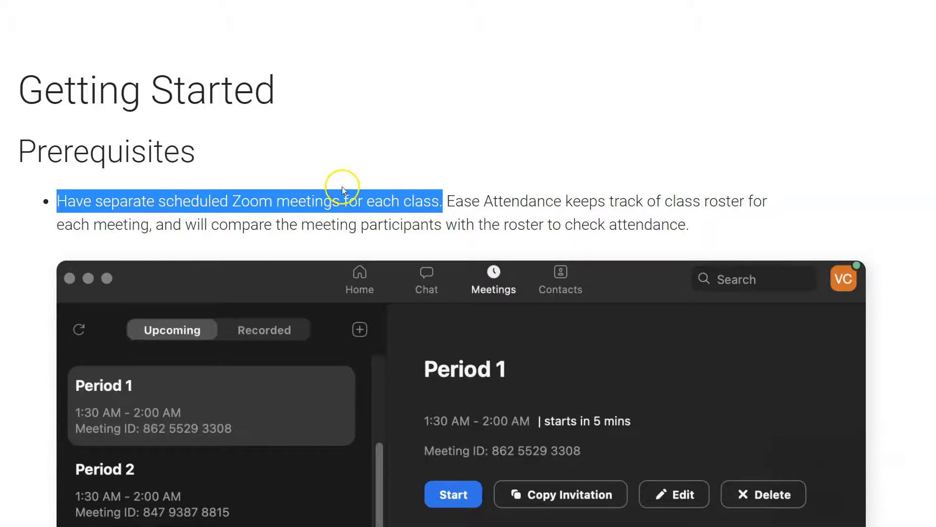
{"action": "mouse_move", "coordinate": [464, 224]}
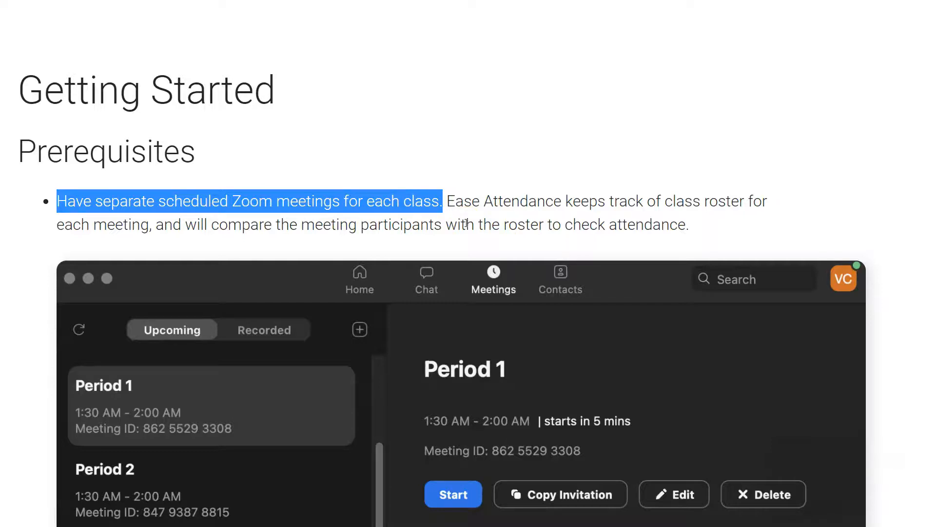
{"action": "left_click", "coordinate": [390, 237]}
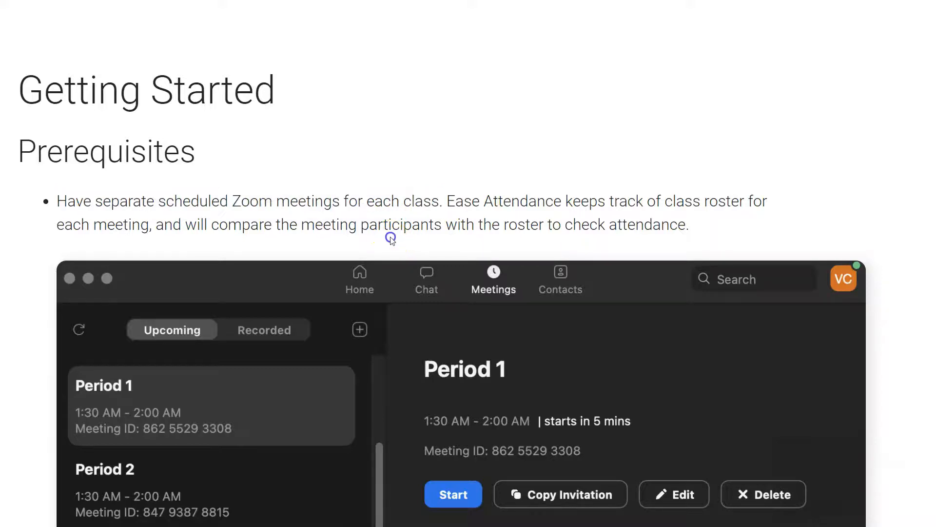
Scroll to 'Step 1 - Install Zoom App' and start the Add to Zoom install
{"action": "scroll", "scroll_direction": "down", "scroll_amount": 3}
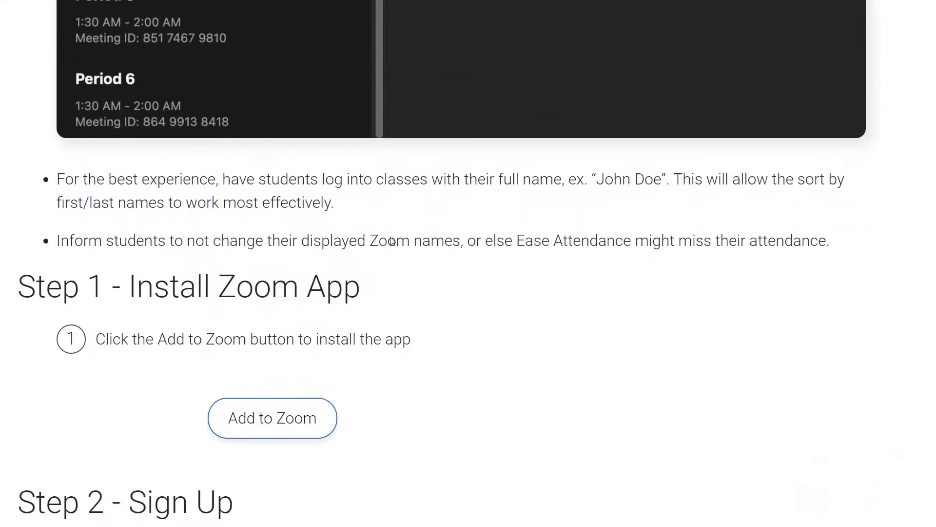
{"action": "scroll", "scroll_direction": "down", "scroll_amount": 3}
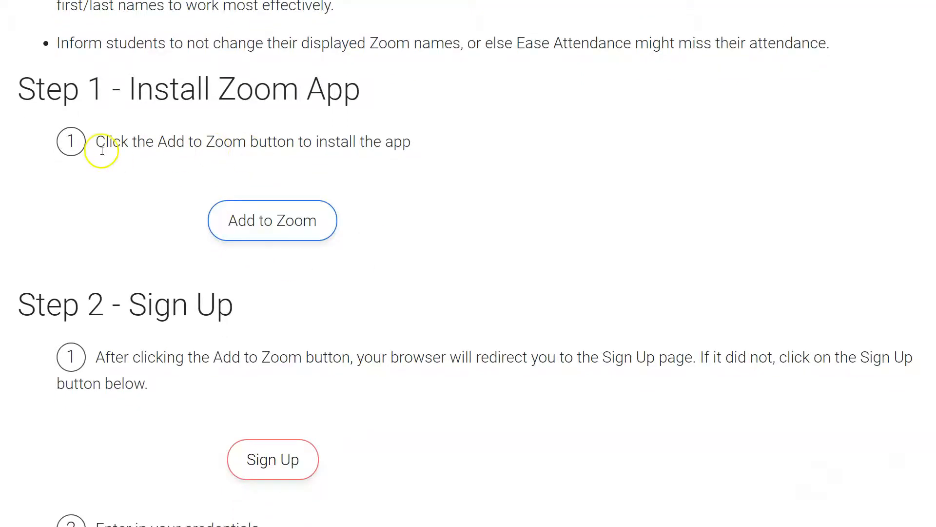
{"action": "mouse_move", "coordinate": [22, 97]}
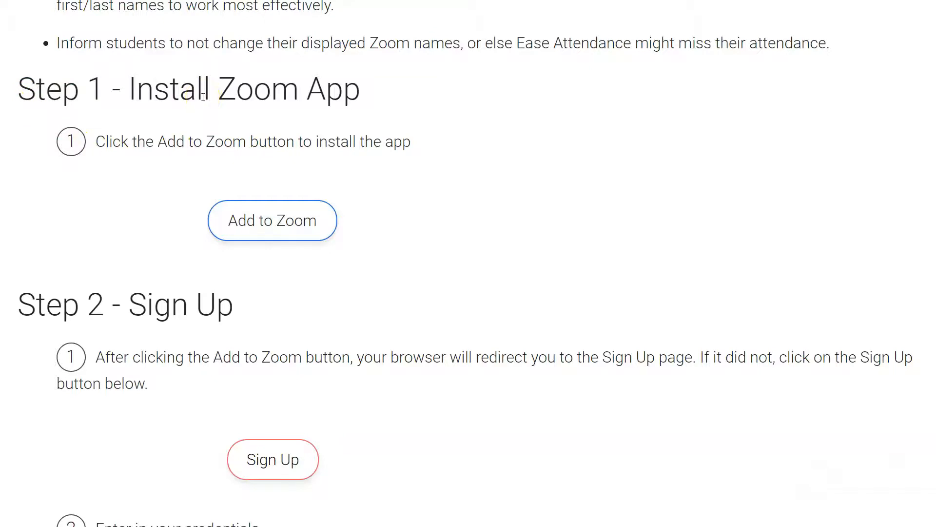
{"action": "mouse_move", "coordinate": [326, 230]}
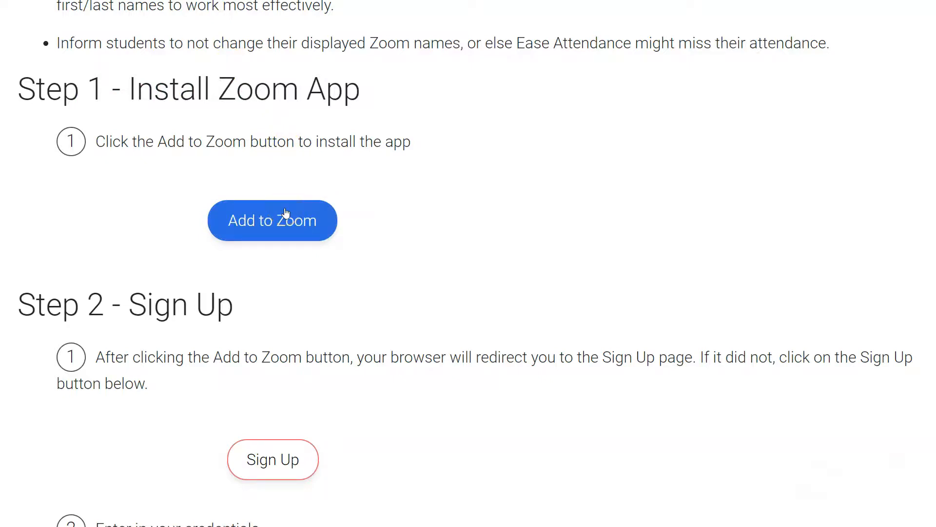
{"action": "left_click", "coordinate": [284, 223]}
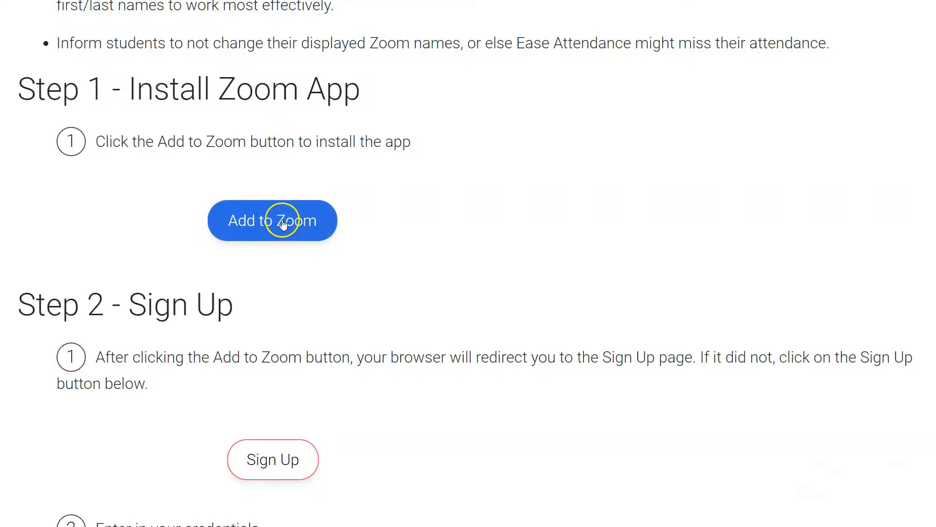
Browse the Ease Attendance listing on the Zoom App Marketplace
{"action": "left_click", "coordinate": [272, 221]}
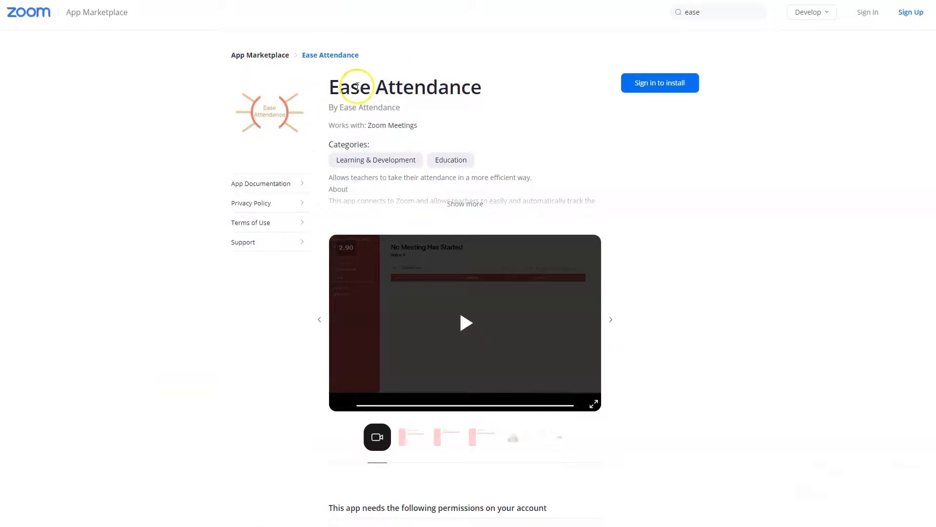
{"action": "mouse_move", "coordinate": [658, 86]}
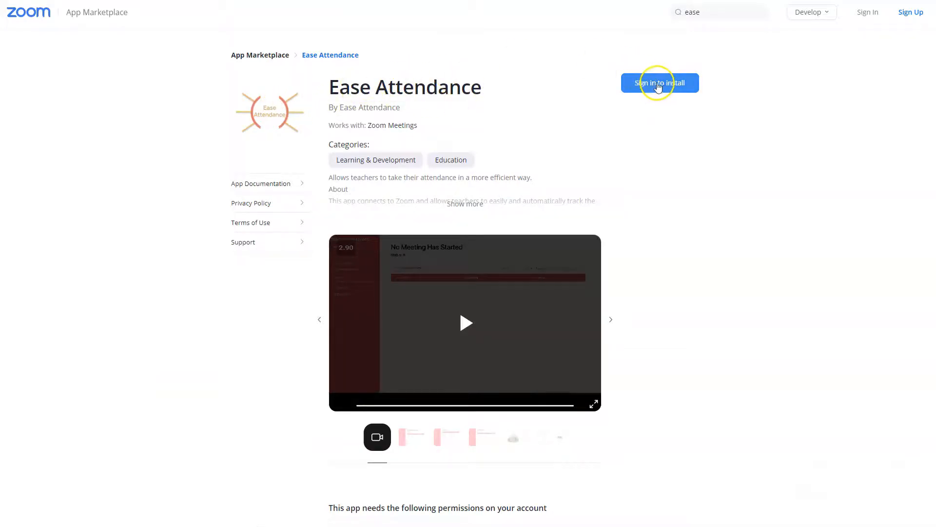
{"action": "mouse_move", "coordinate": [697, 76]}
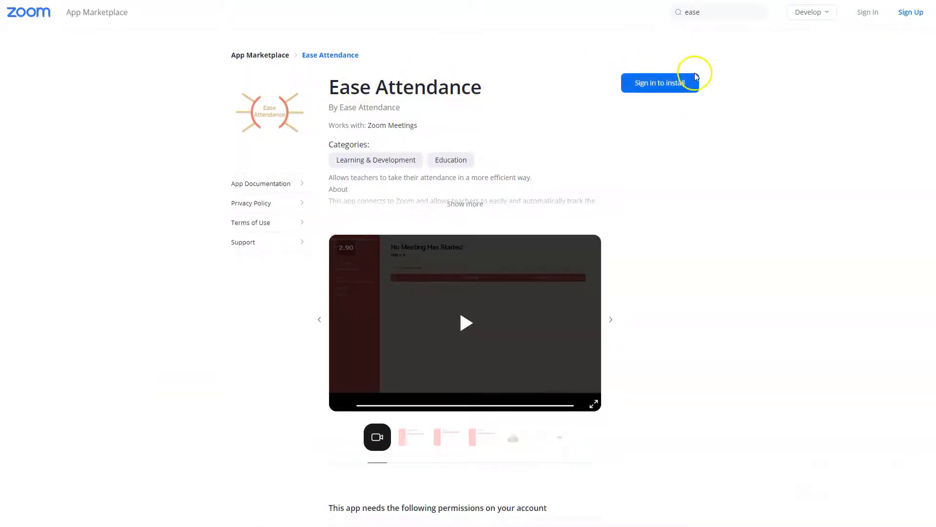
{"action": "mouse_move", "coordinate": [673, 91]}
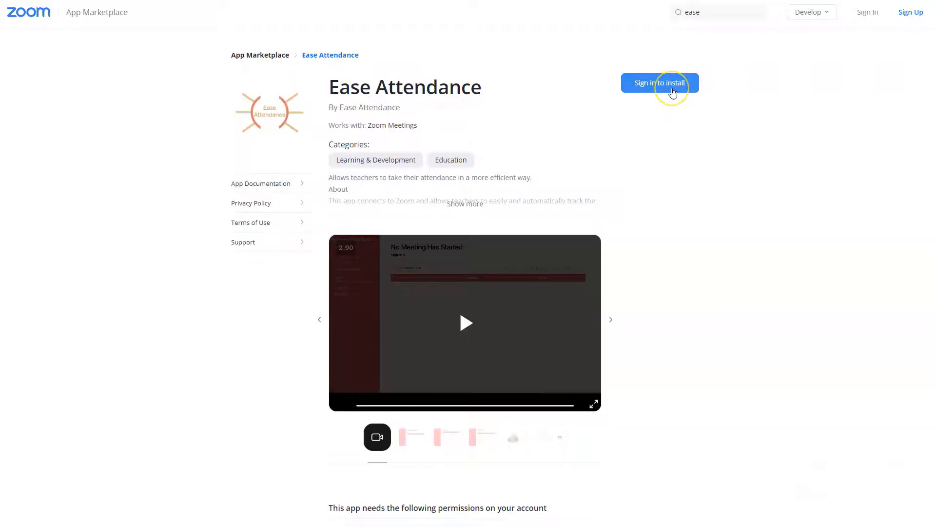
{"action": "mouse_move", "coordinate": [673, 117]}
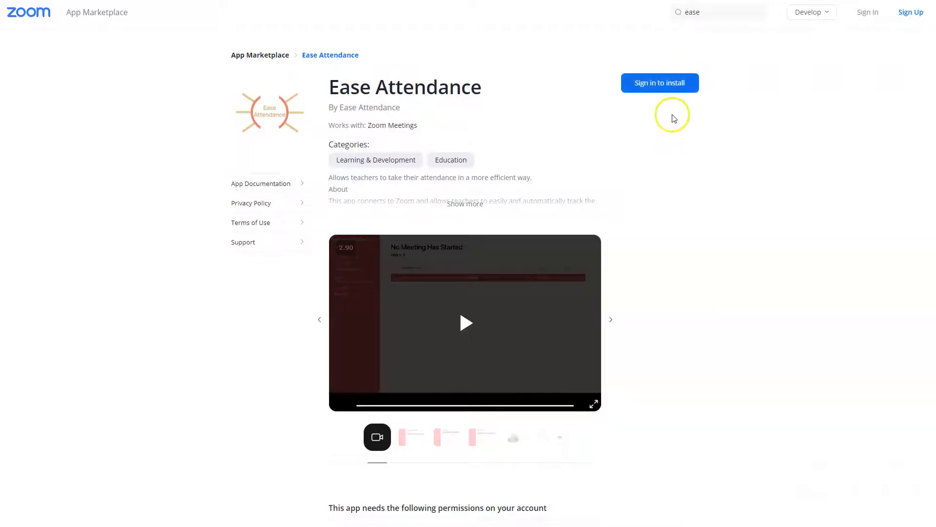
{"action": "scroll", "scroll_direction": "down", "scroll_amount": 3}
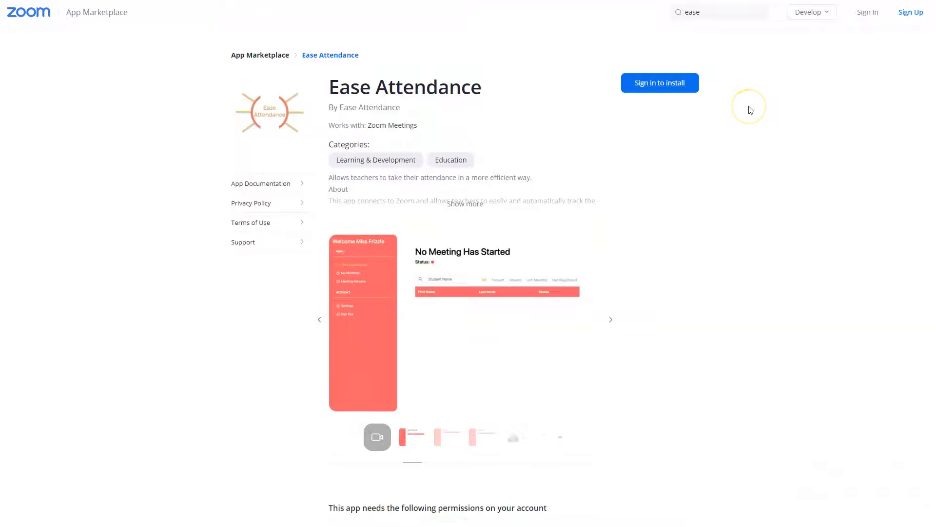
{"action": "mouse_move", "coordinate": [673, 85]}
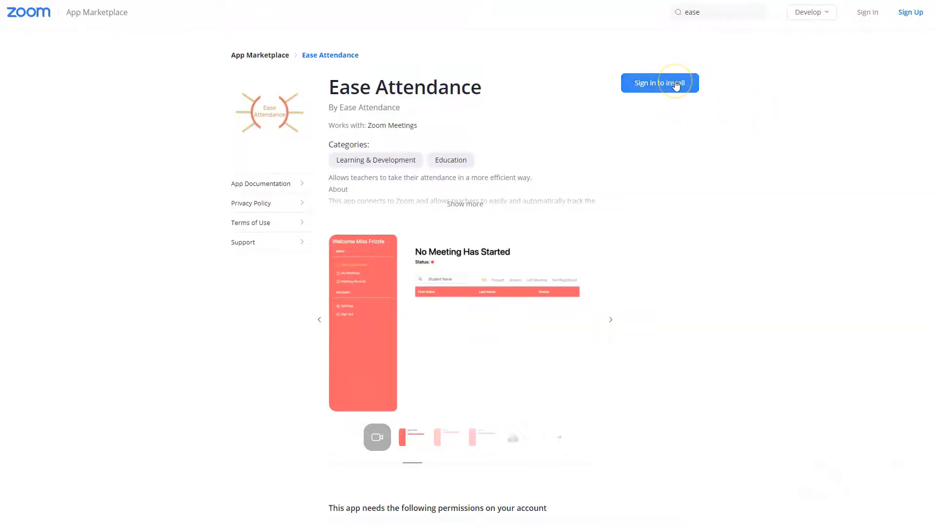
{"action": "mouse_move", "coordinate": [248, 64]}
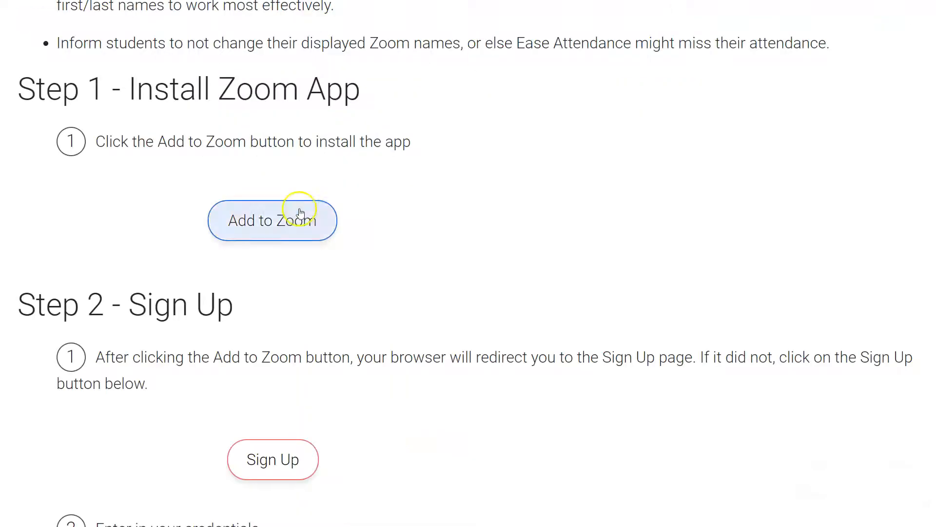
Scroll the guide through Step 2 sign-up and email verification to the empty dashboard screenshot
{"action": "scroll", "scroll_direction": "down", "scroll_amount": 3}
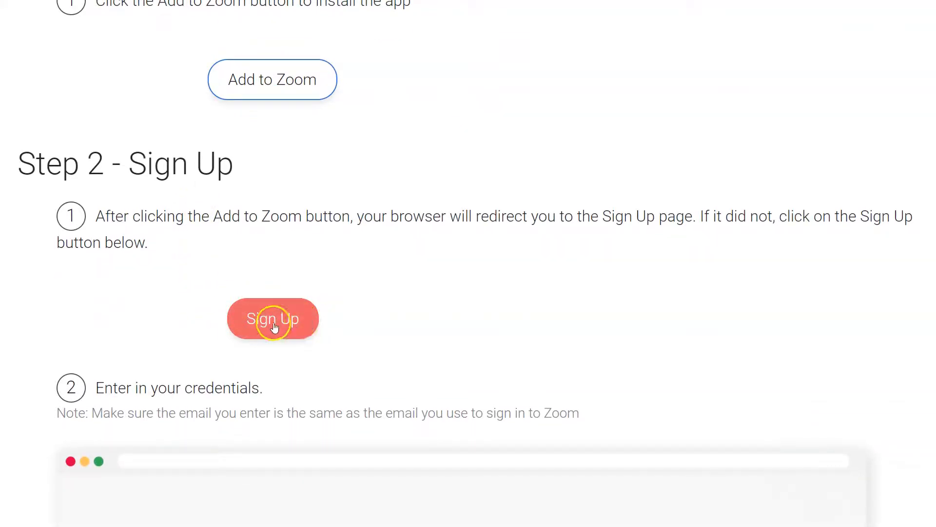
{"action": "scroll", "scroll_direction": "down", "scroll_amount": 3}
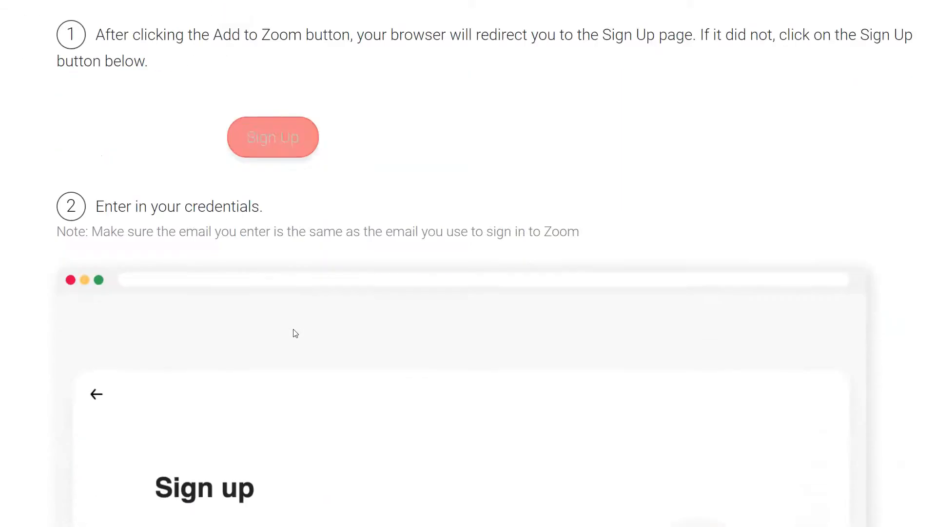
{"action": "scroll", "scroll_direction": "down", "scroll_amount": 3}
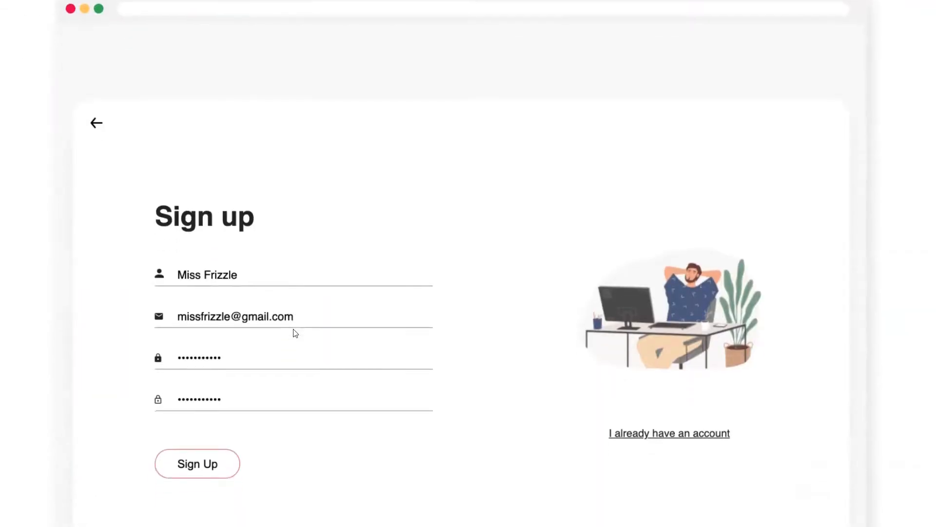
{"action": "scroll", "scroll_direction": "down", "scroll_amount": 3}
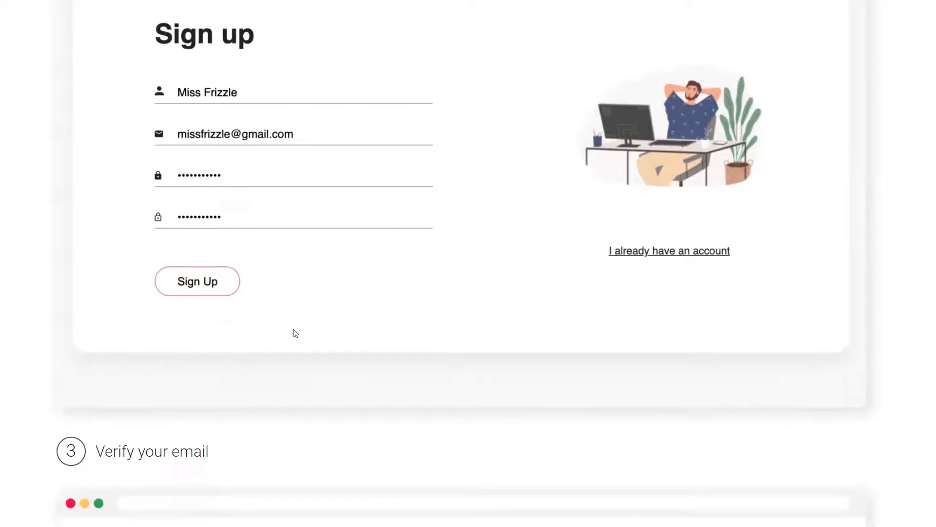
{"action": "left_click", "coordinate": [197, 281]}
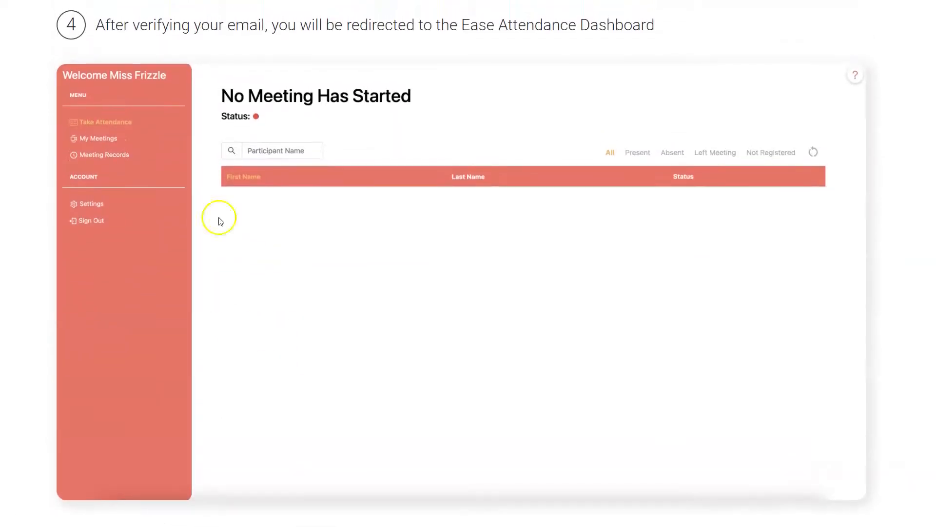
{"action": "mouse_move", "coordinate": [219, 104]}
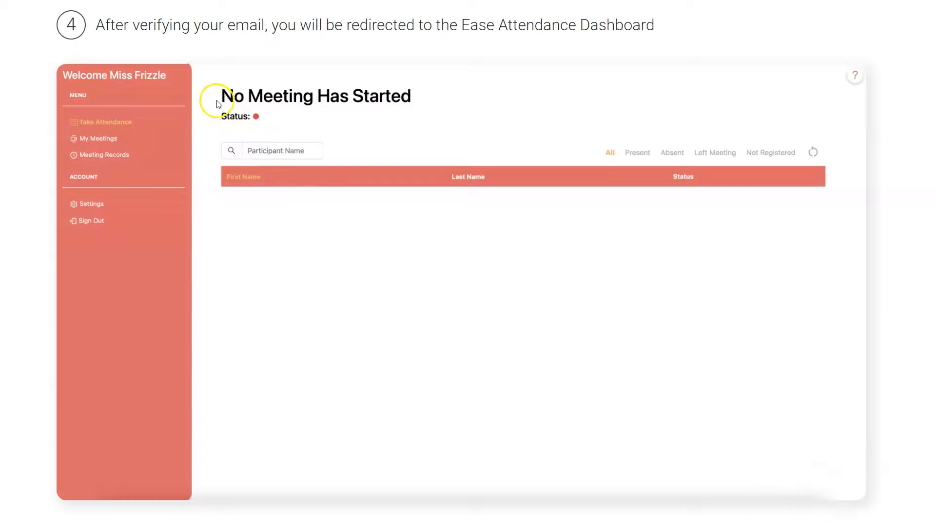
{"action": "mouse_move", "coordinate": [303, 295]}
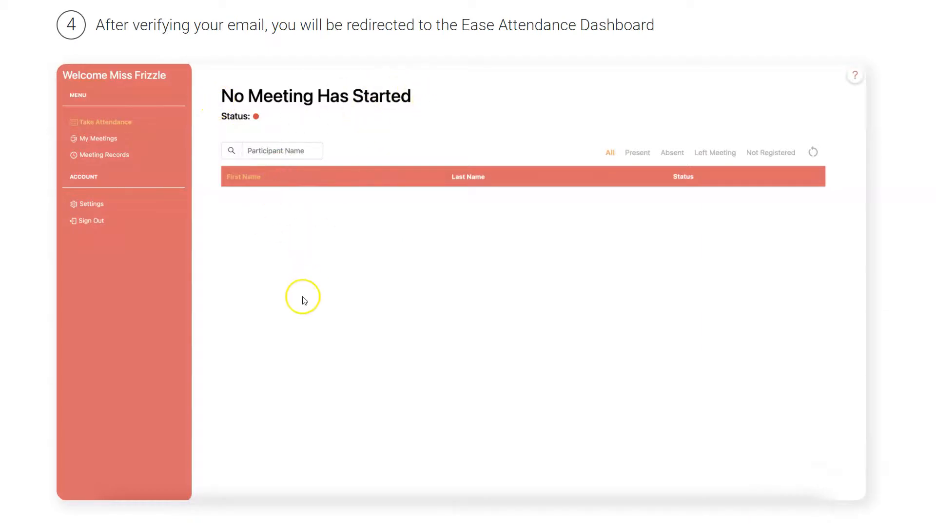
Scroll past Update Participants to Step 3's check that the Period 1 meeting appears in My Meetings
{"action": "scroll", "scroll_direction": "down", "scroll_amount": 3}
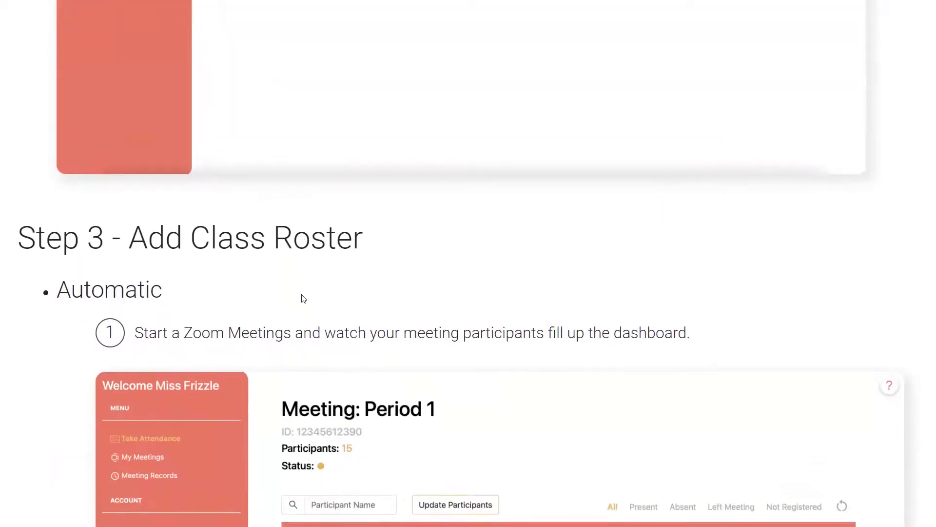
{"action": "scroll", "scroll_direction": "down", "scroll_amount": 3}
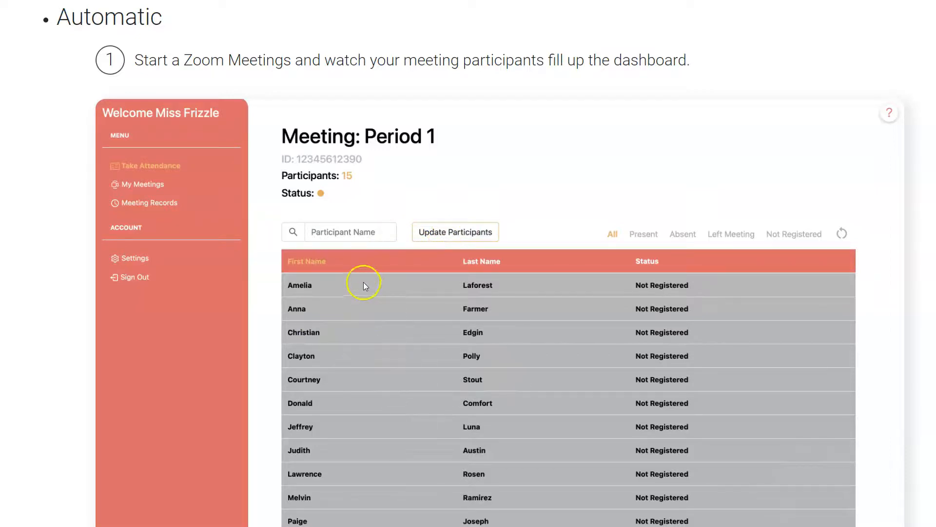
{"action": "mouse_move", "coordinate": [561, 215]}
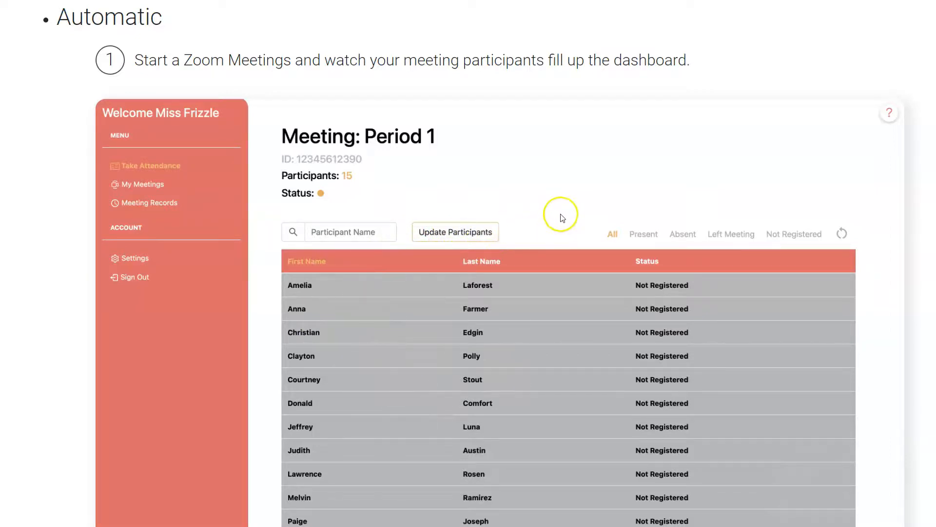
{"action": "mouse_move", "coordinate": [553, 272]}
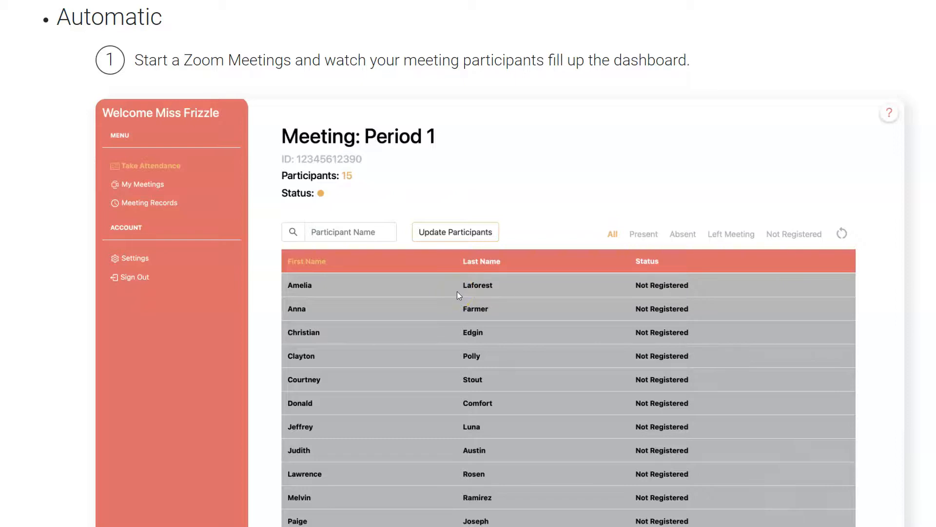
{"action": "scroll", "scroll_direction": "down", "scroll_amount": 3}
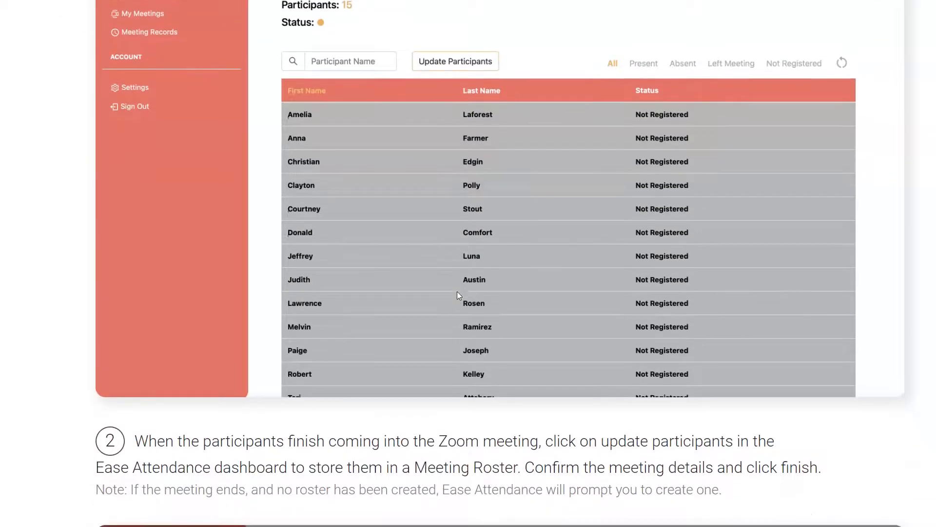
{"action": "left_click", "coordinate": [455, 61]}
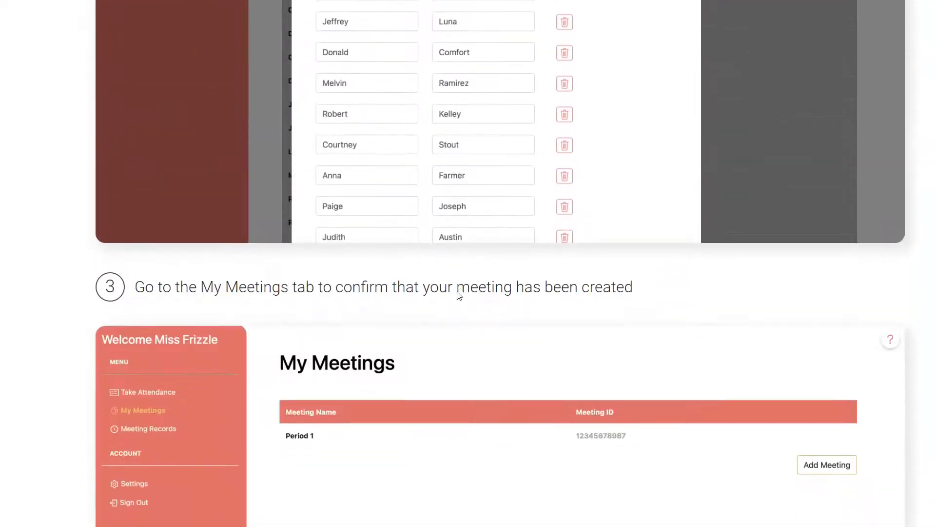
{"action": "scroll", "scroll_direction": "down", "scroll_amount": 3}
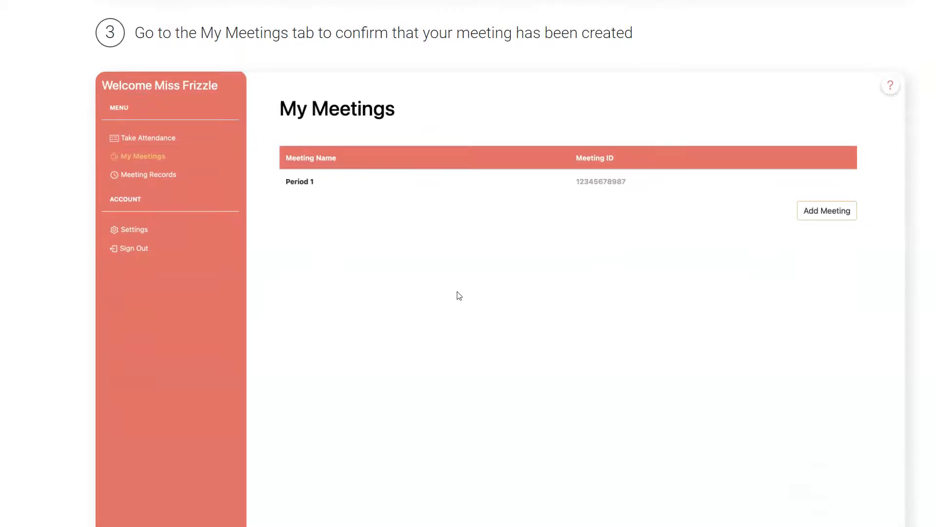
{"action": "left_click", "coordinate": [151, 156]}
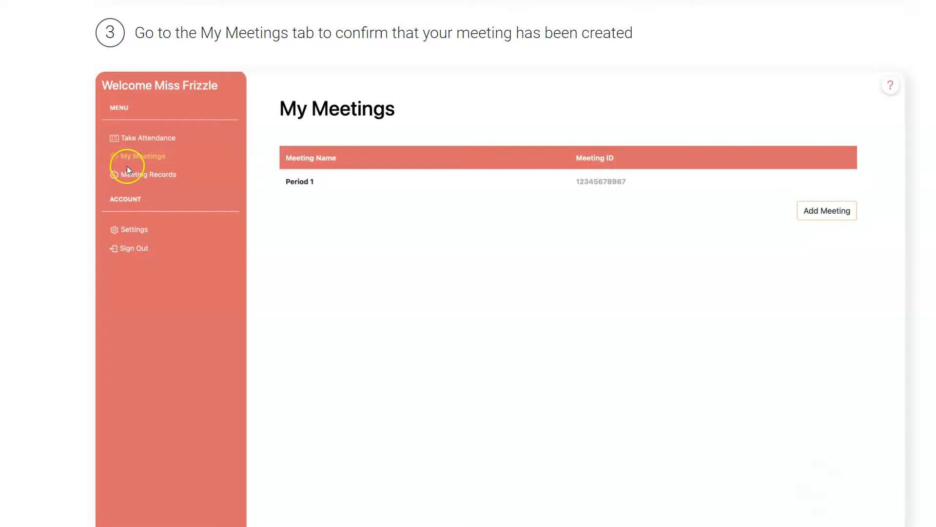
{"action": "mouse_move", "coordinate": [265, 150]}
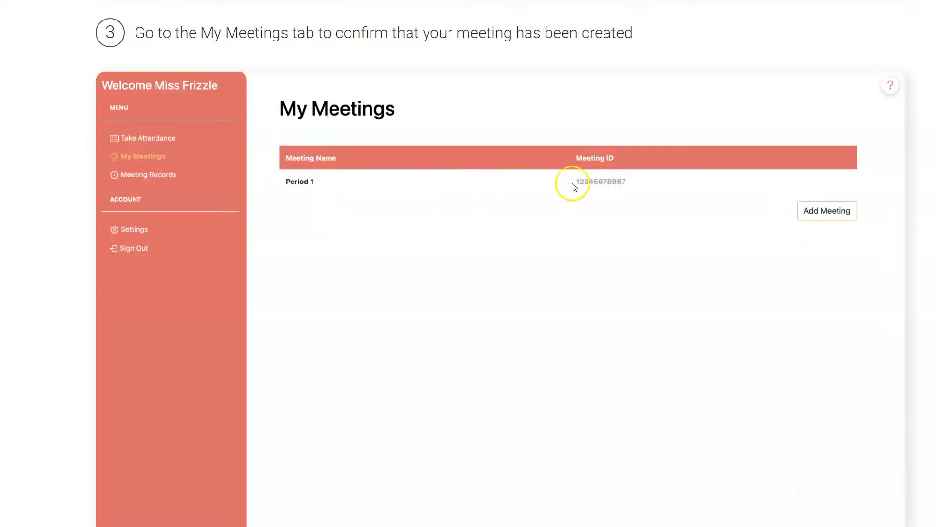
Scroll through the Manual roster steps (Add Meeting, participants, Finish) to the Video Tutorial section
{"action": "scroll", "scroll_direction": "down", "scroll_amount": 3}
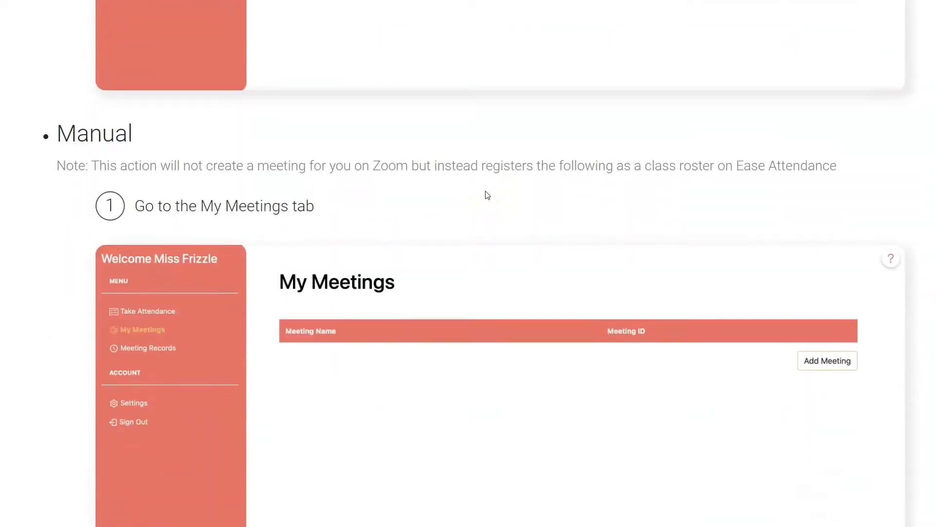
{"action": "scroll", "scroll_direction": "down", "scroll_amount": 3}
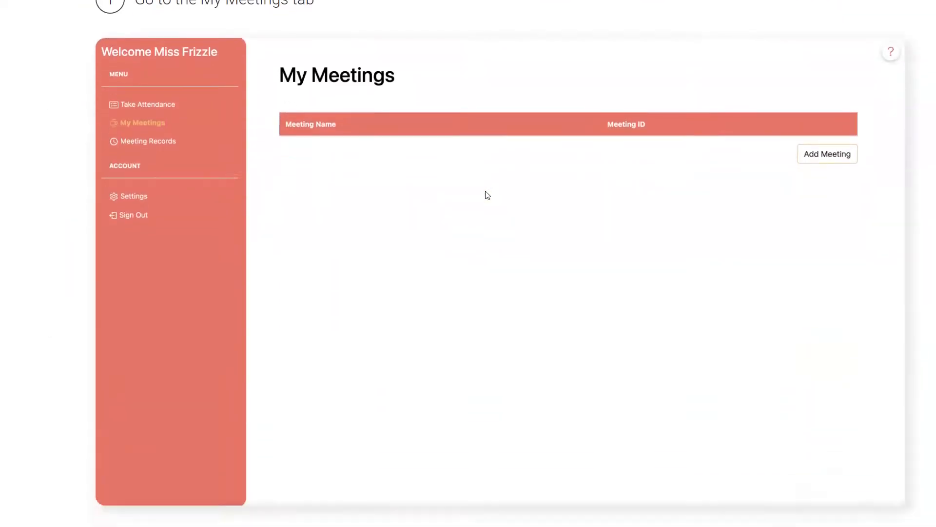
{"action": "left_click", "coordinate": [827, 154]}
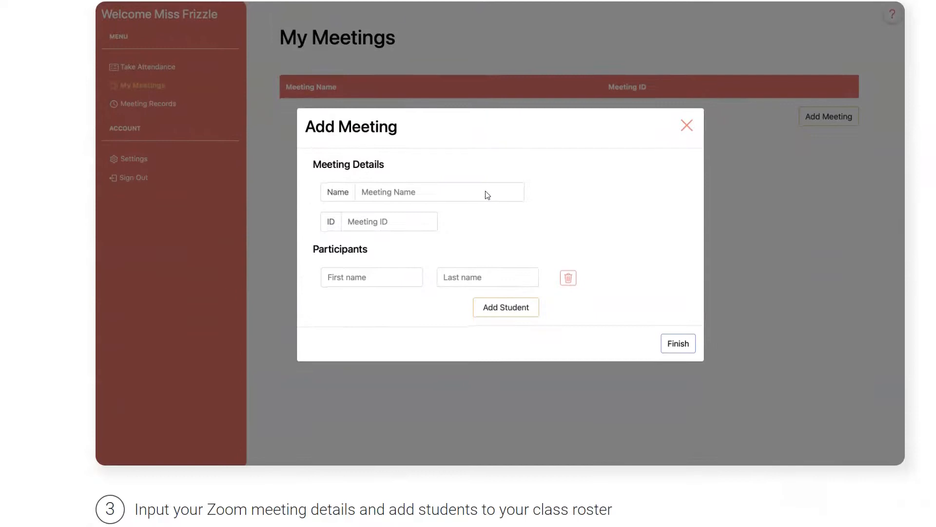
{"action": "left_click", "coordinate": [398, 193]}
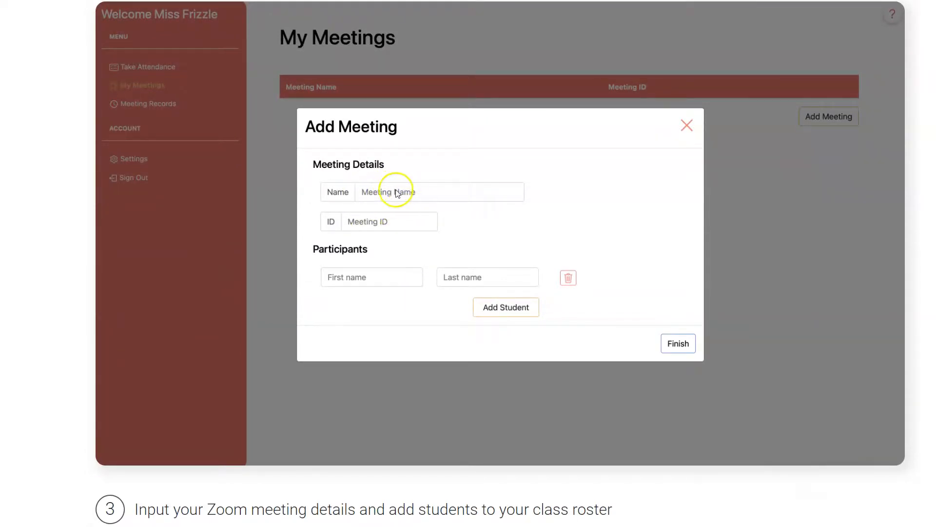
{"action": "mouse_move", "coordinate": [346, 222]}
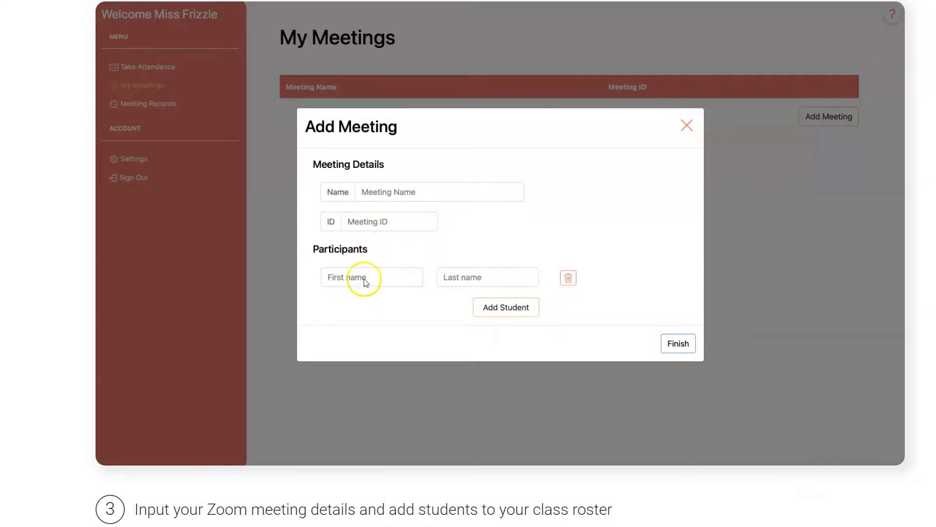
{"action": "mouse_move", "coordinate": [531, 285]}
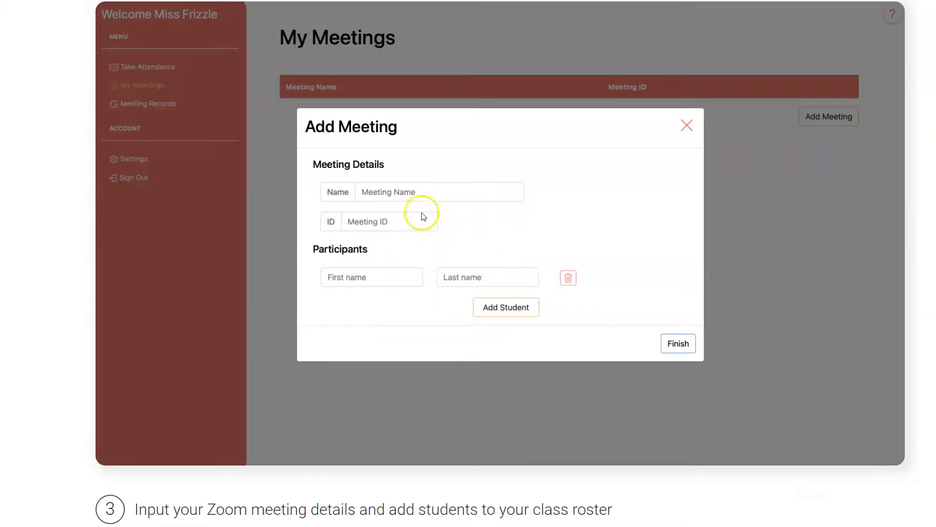
{"action": "mouse_move", "coordinate": [459, 241]}
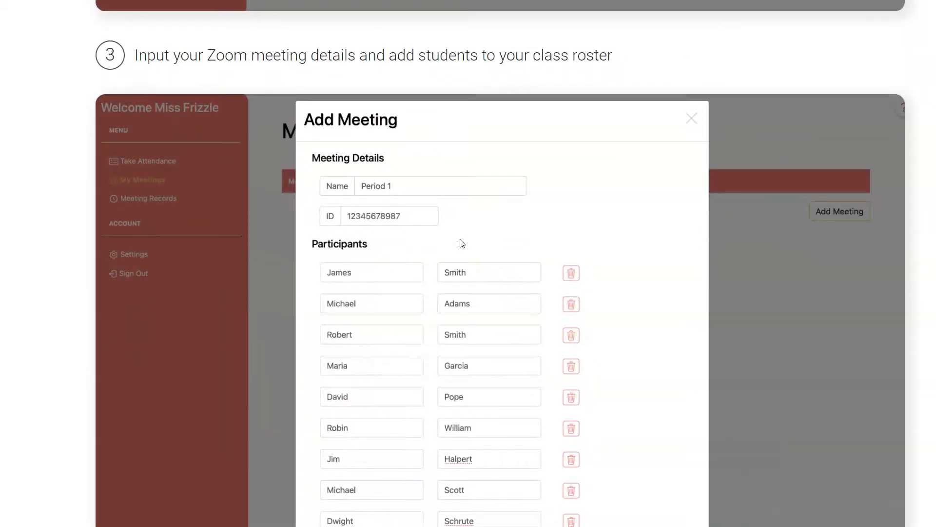
{"action": "scroll", "scroll_direction": "down", "scroll_amount": 3}
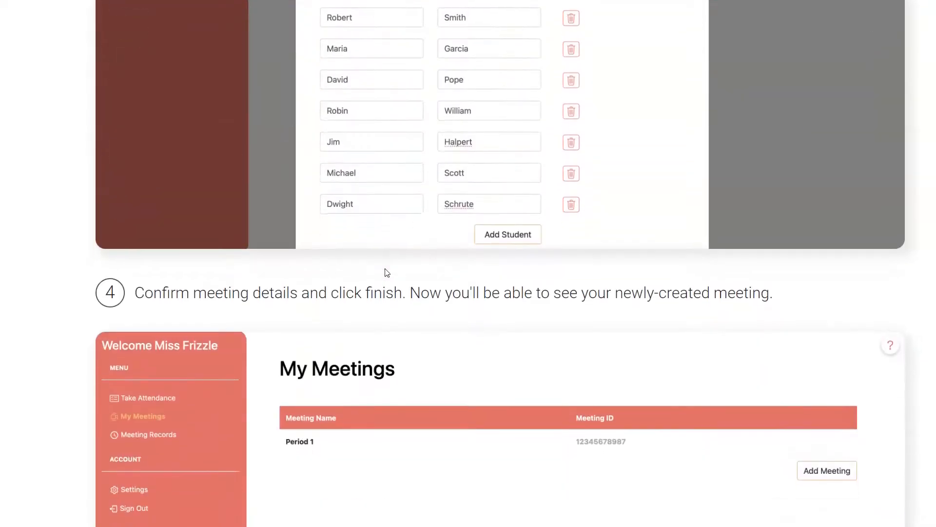
{"action": "scroll", "scroll_direction": "down", "scroll_amount": 3}
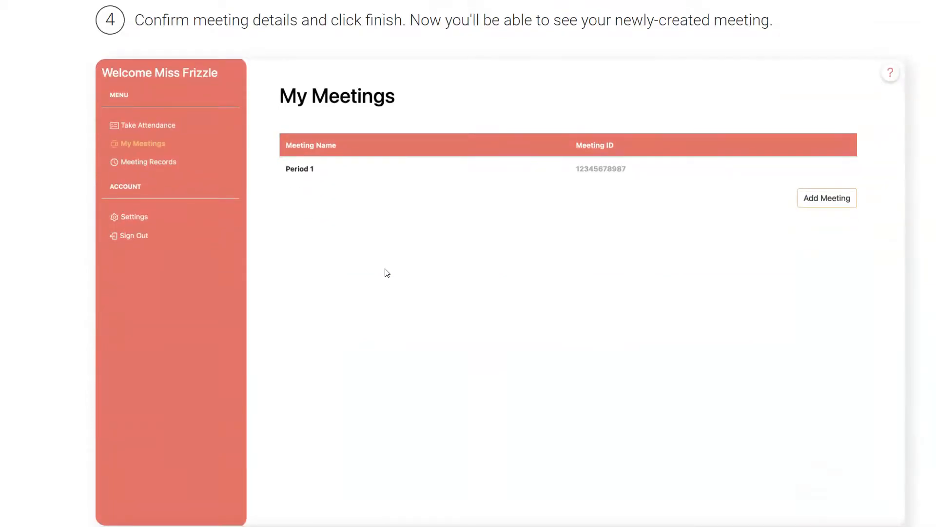
{"action": "scroll", "scroll_direction": "down", "scroll_amount": 3}
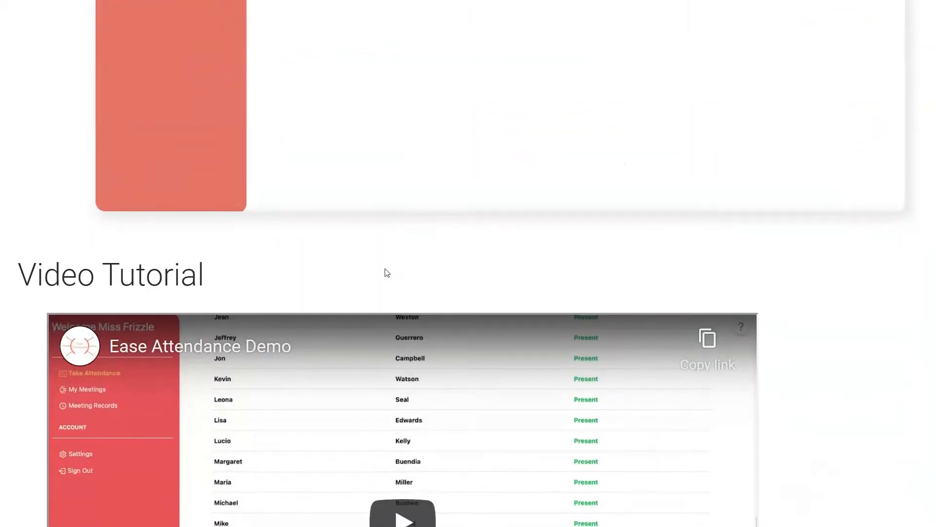
Scroll the guide past the Sort, Refresh and Meeting Records sections
{"action": "scroll", "scroll_direction": "down", "scroll_amount": 3}
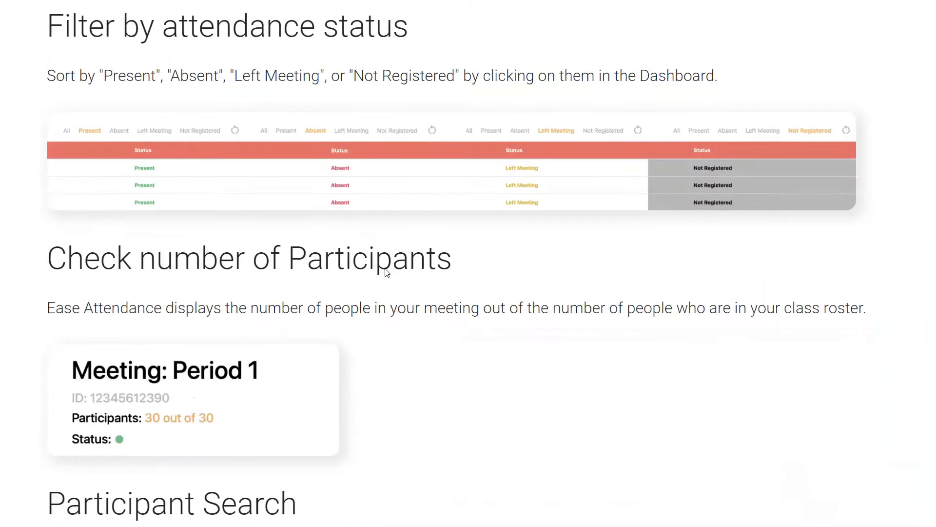
{"action": "scroll", "scroll_direction": "down", "scroll_amount": 3}
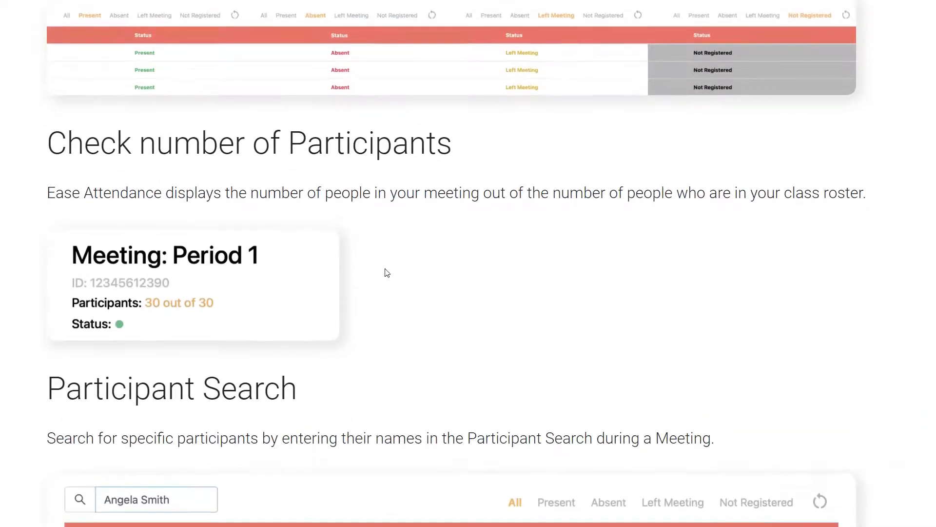
{"action": "scroll", "scroll_direction": "down", "scroll_amount": 3}
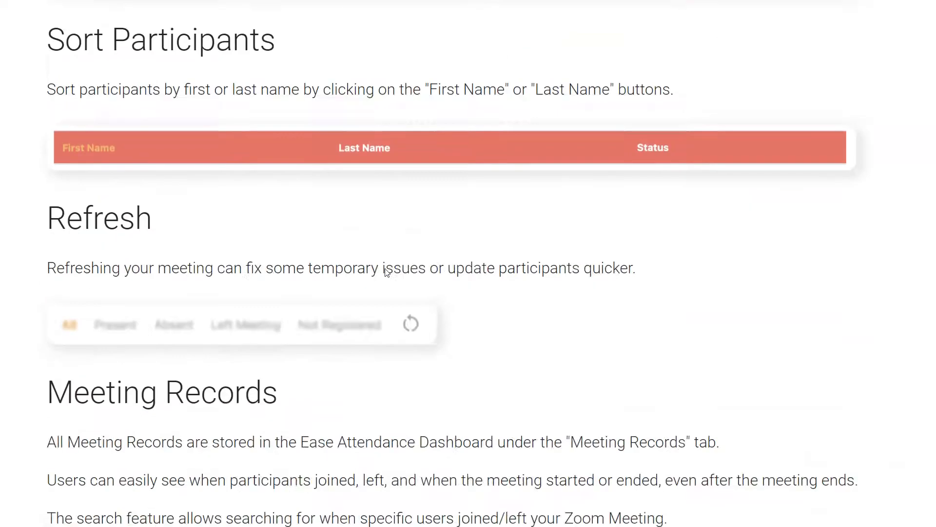
{"action": "scroll", "scroll_direction": "down", "scroll_amount": 3}
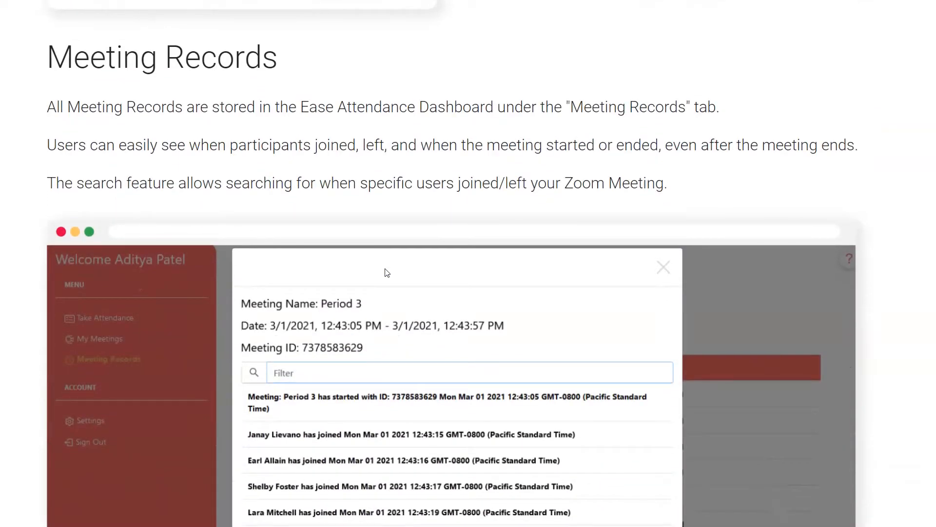
{"action": "scroll", "scroll_direction": "down", "scroll_amount": 3}
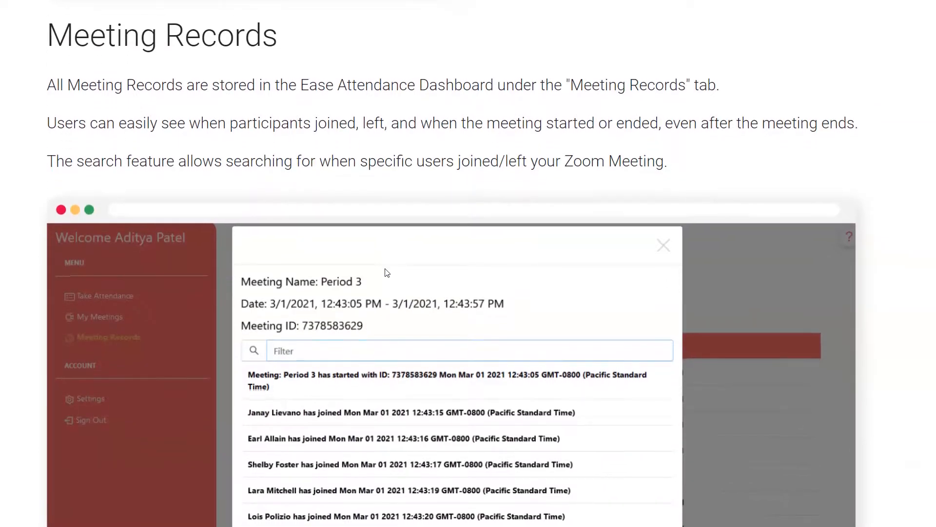
{"action": "scroll", "scroll_direction": "down", "scroll_amount": 3}
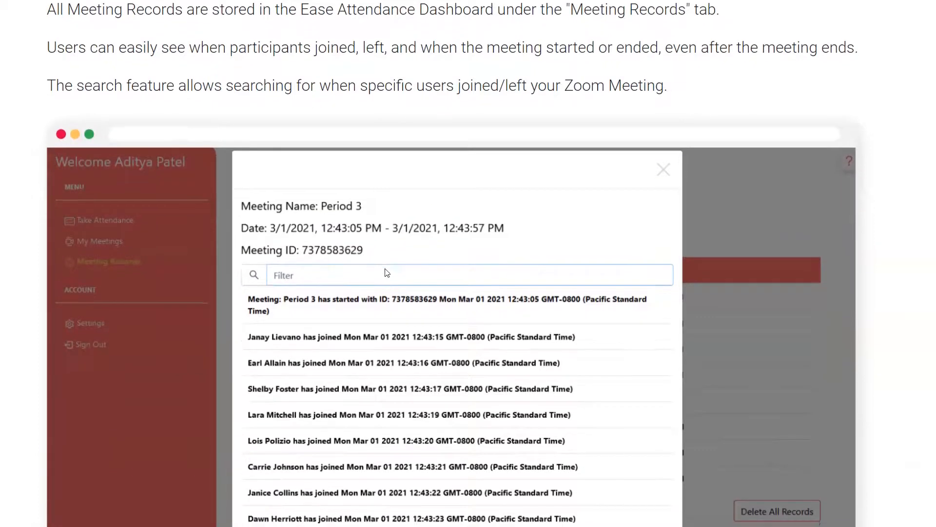
{"action": "scroll", "scroll_direction": "down", "scroll_amount": 3}
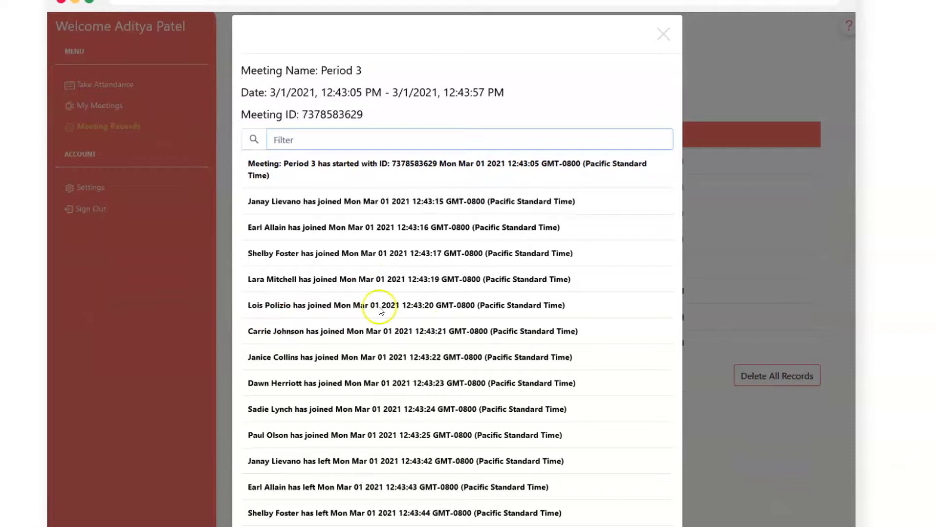
{"action": "mouse_move", "coordinate": [419, 210]}
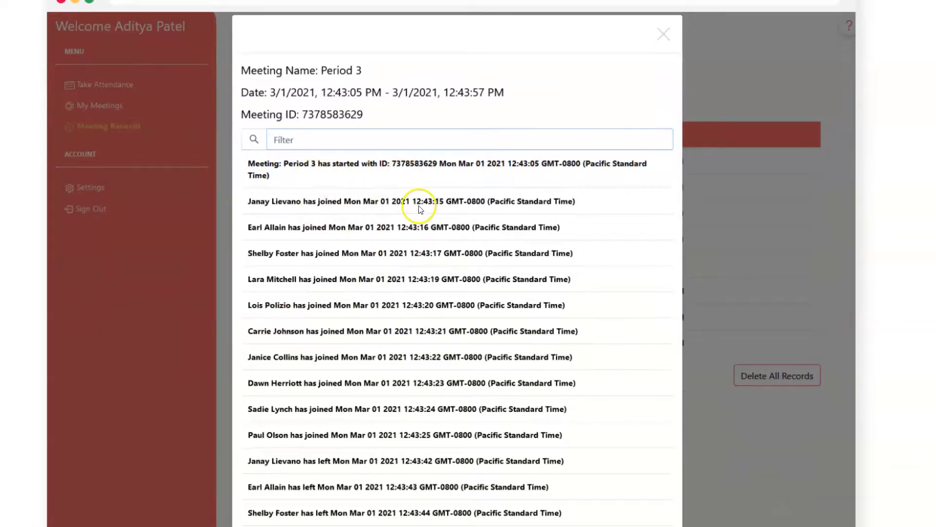
{"action": "mouse_move", "coordinate": [439, 285]}
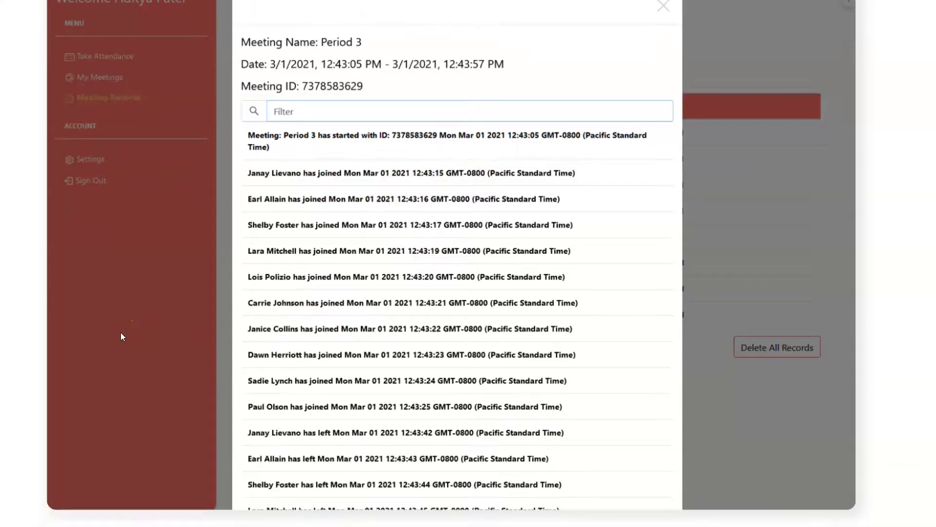
{"action": "scroll", "scroll_direction": "down", "scroll_amount": 3}
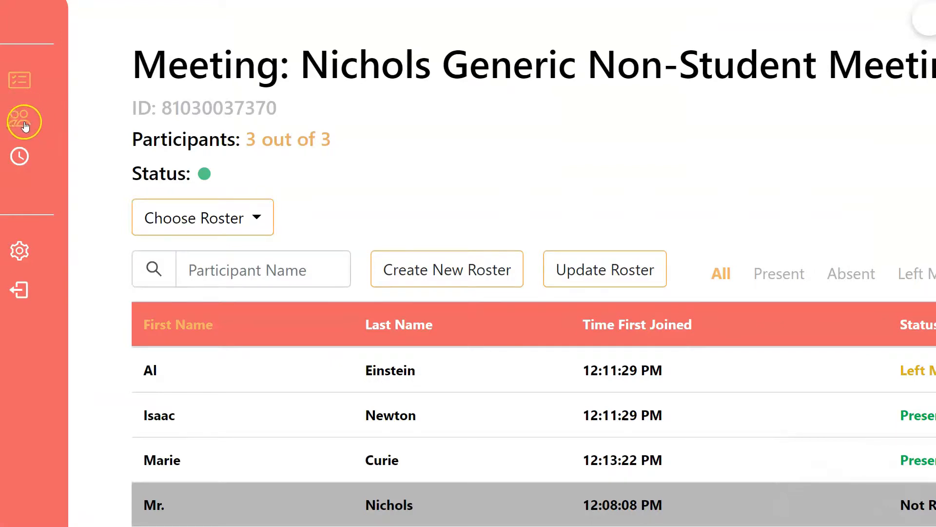
{"action": "left_click", "coordinate": [20, 121]}
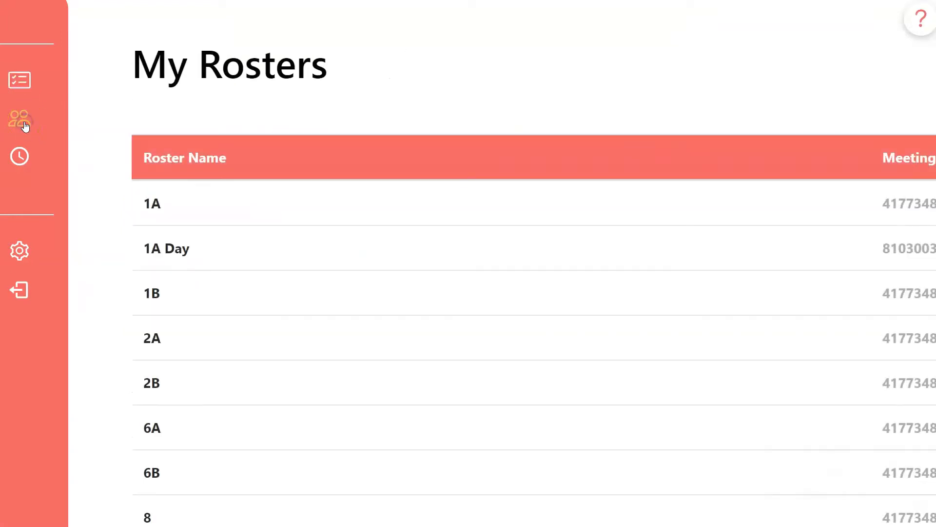
{"action": "left_click", "coordinate": [19, 157]}
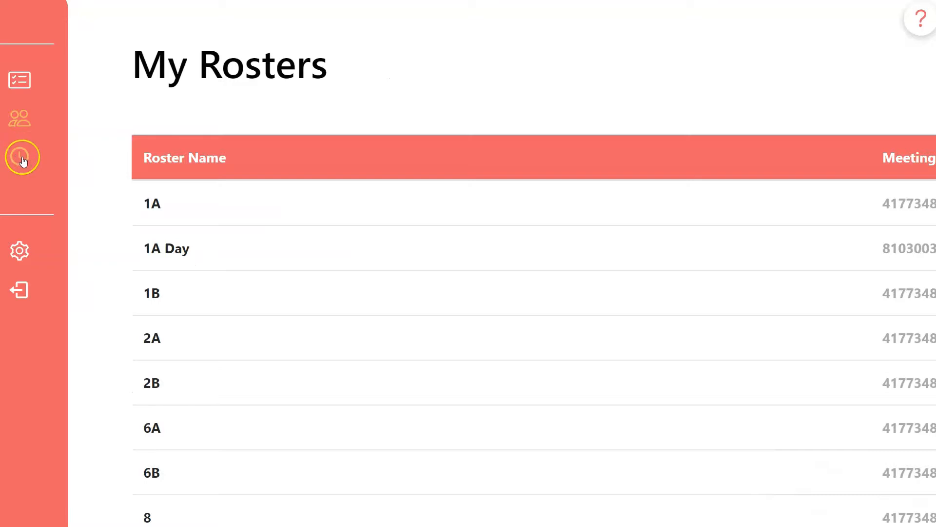
{"action": "left_click", "coordinate": [19, 157]}
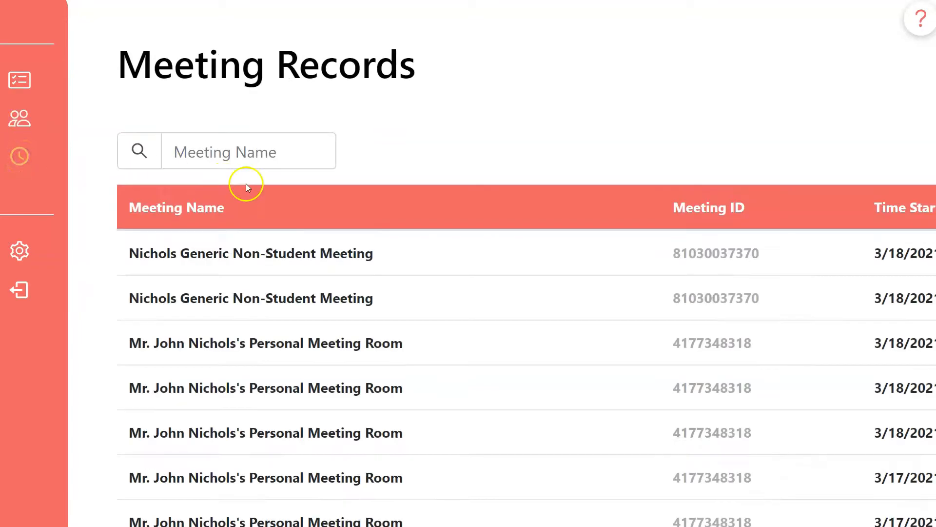
{"action": "left_click", "coordinate": [251, 253]}
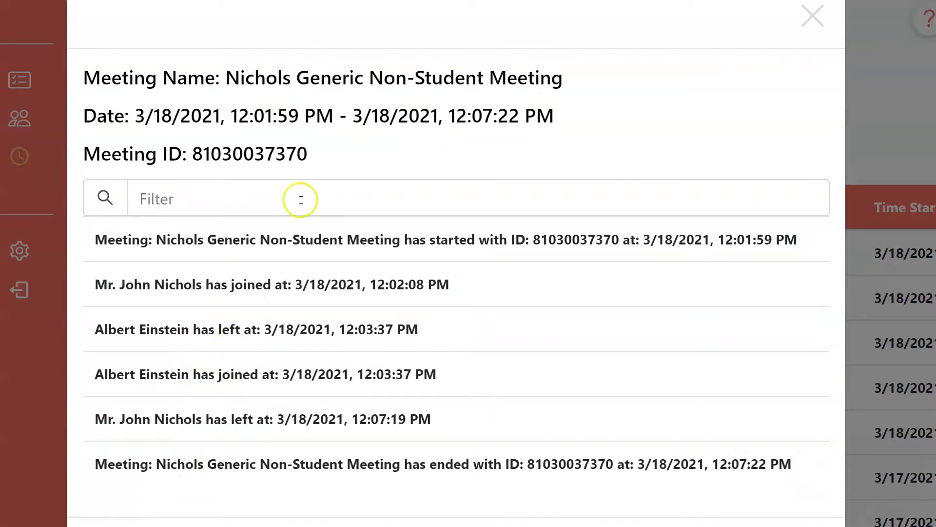
{"action": "left_click", "coordinate": [814, 15]}
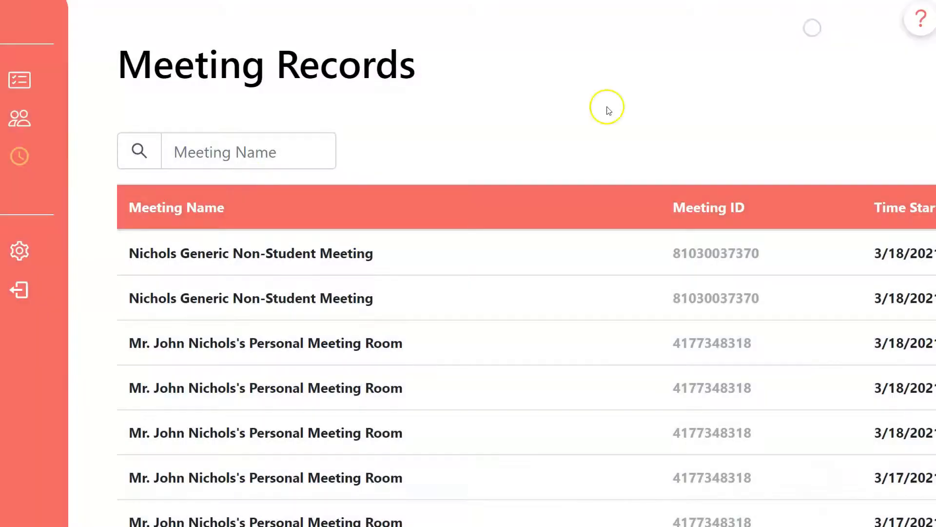
{"action": "mouse_move", "coordinate": [19, 117]}
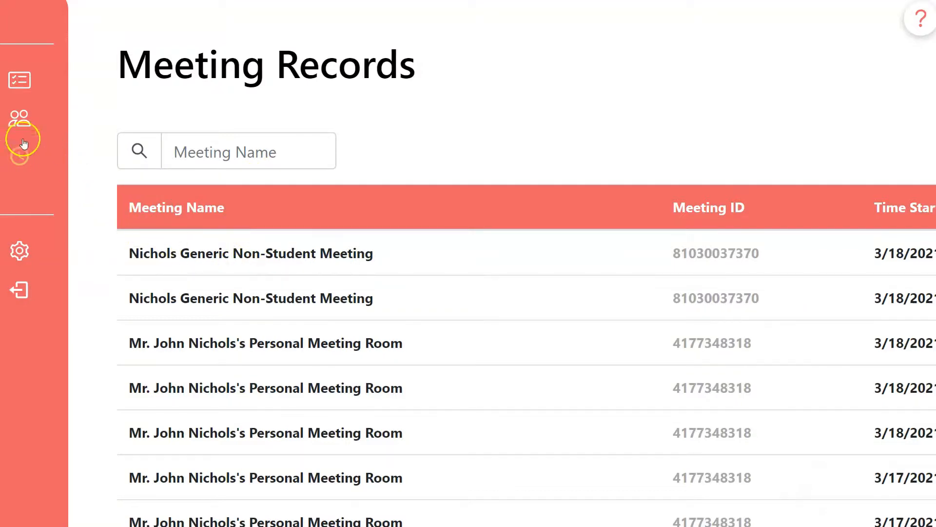
{"action": "left_click", "coordinate": [19, 118]}
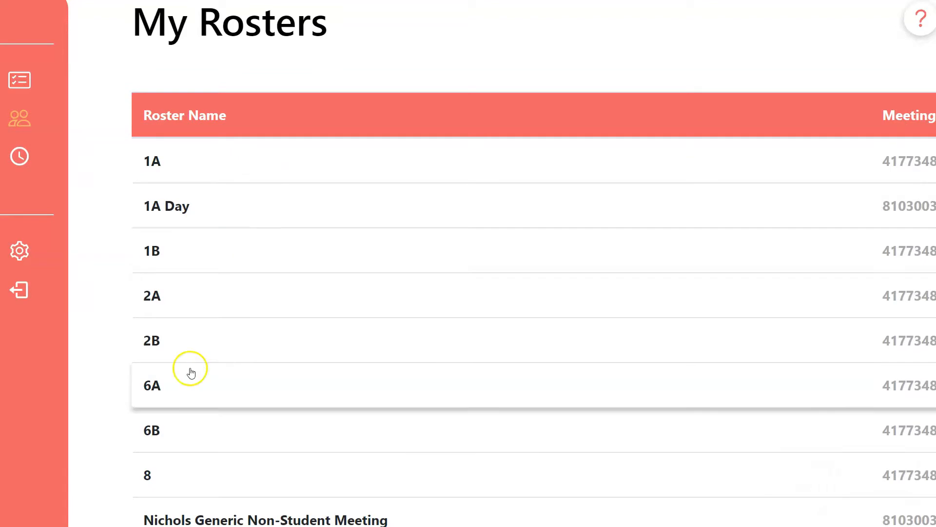
{"action": "mouse_move", "coordinate": [196, 213]}
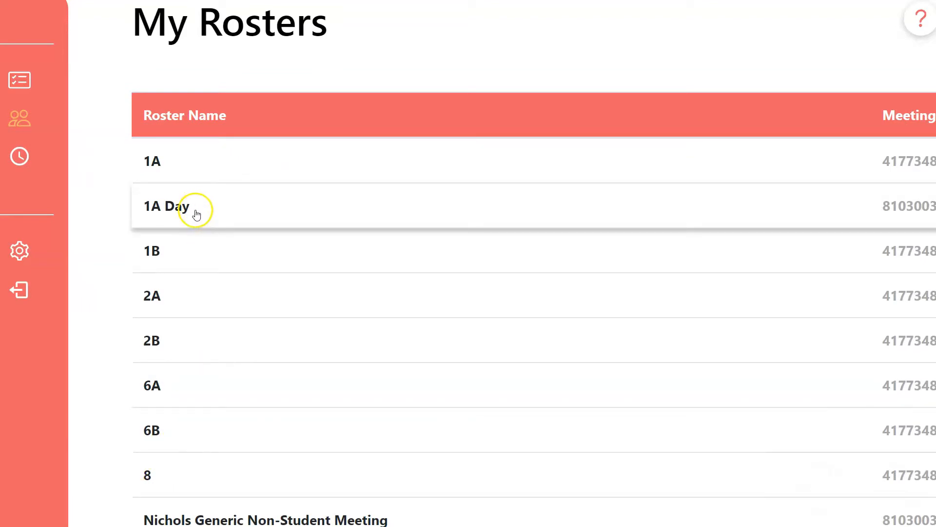
{"action": "mouse_move", "coordinate": [180, 515]}
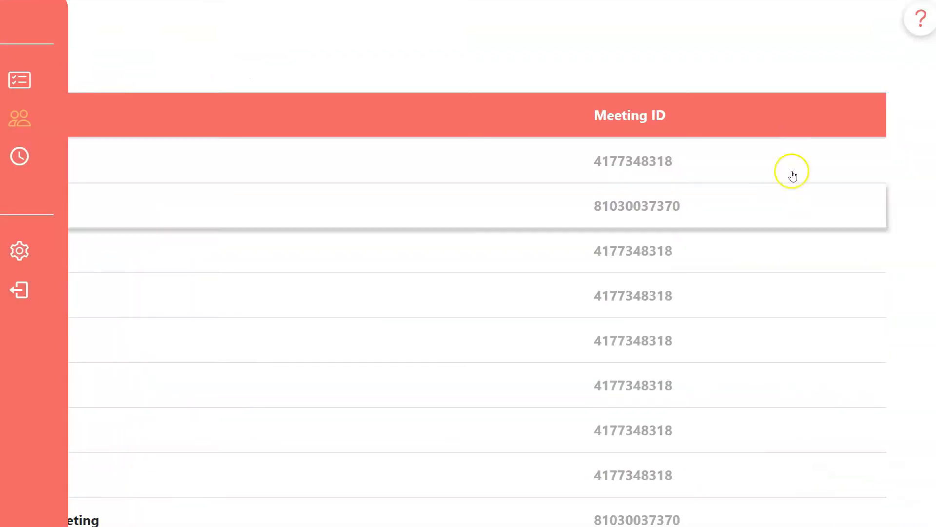
{"action": "scroll", "scroll_direction": "down", "scroll_amount": 3}
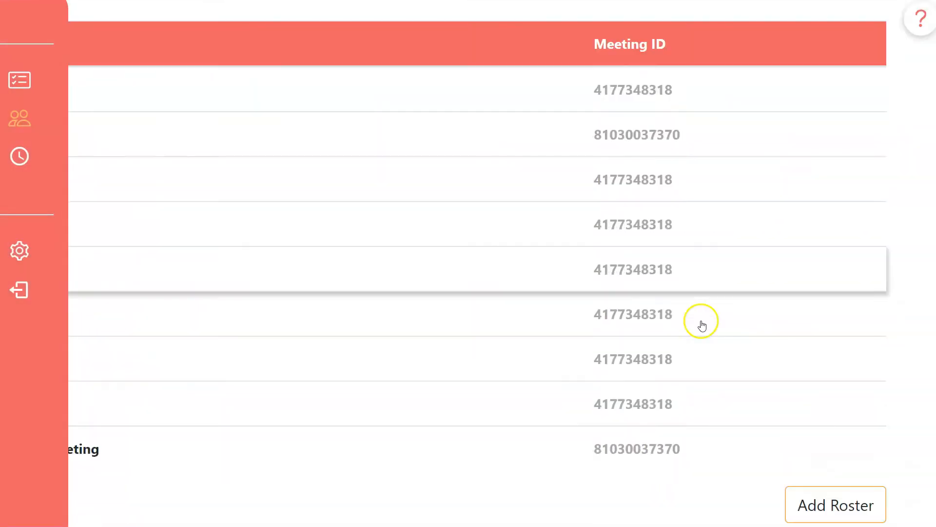
{"action": "left_click", "coordinate": [835, 505]}
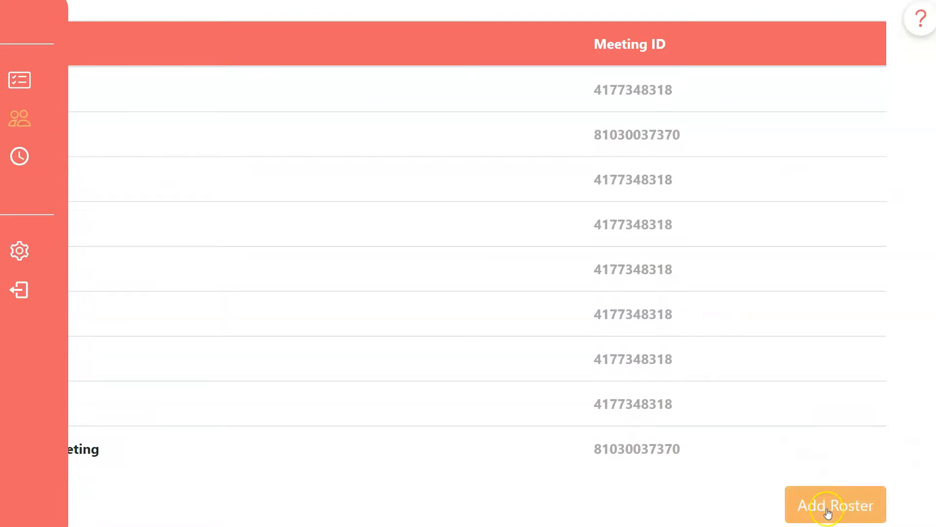
{"action": "left_click", "coordinate": [835, 504]}
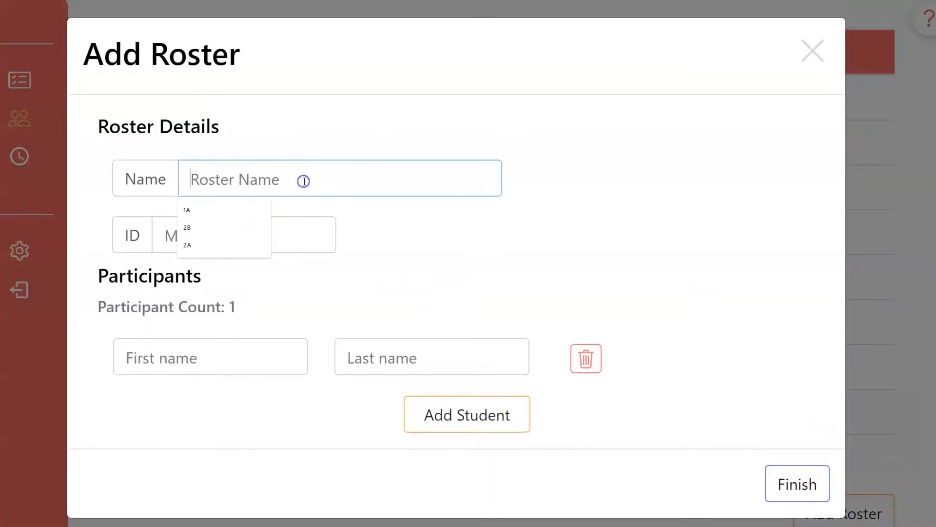
{"action": "type", "text": "7th All s"}
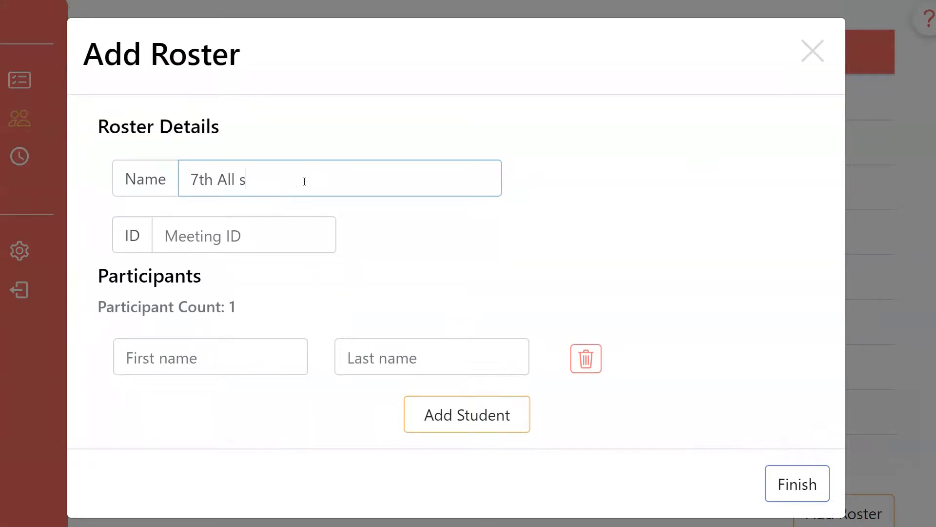
{"action": "type", "text": "t"}
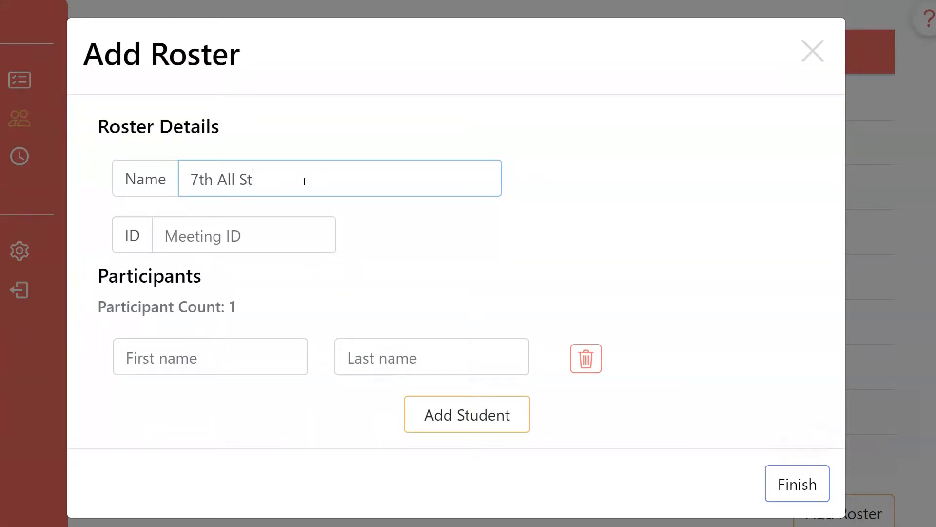
{"action": "left_click", "coordinate": [225, 235]}
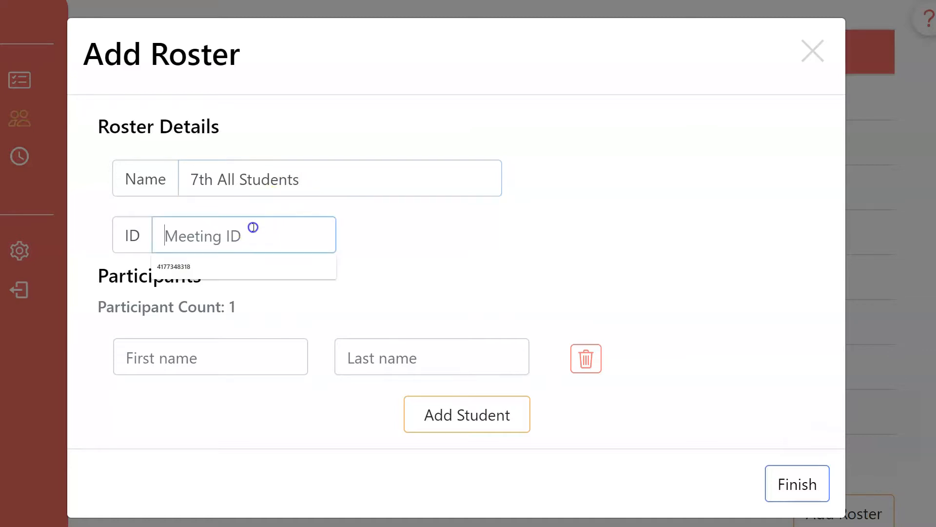
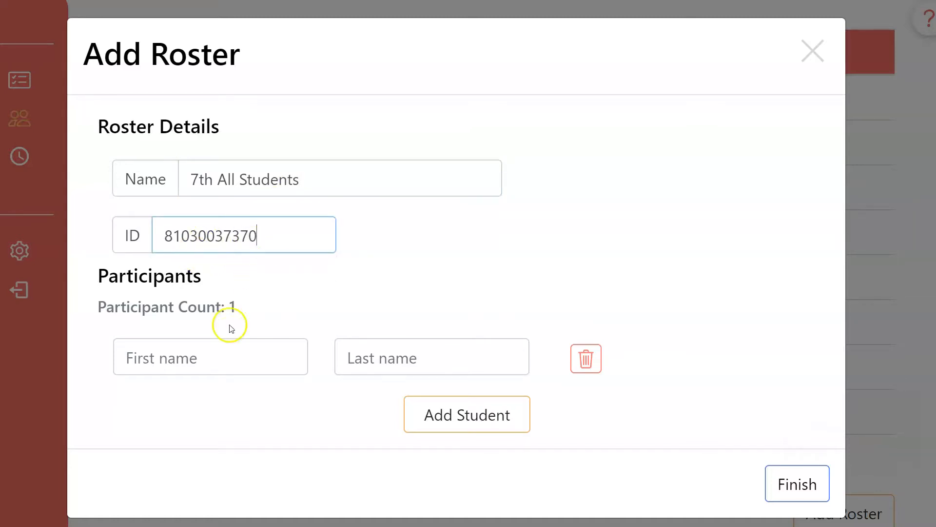
{"action": "mouse_move", "coordinate": [542, 352]}
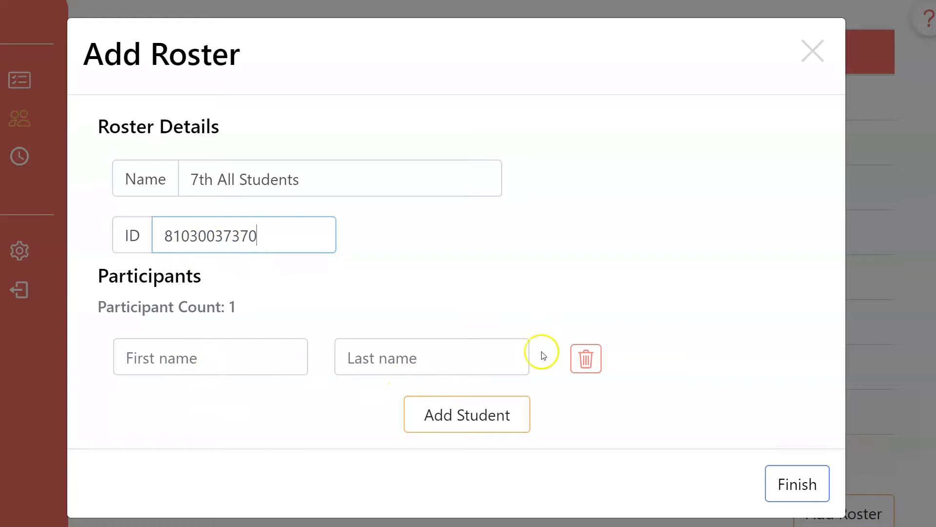
{"action": "left_click", "coordinate": [586, 358]}
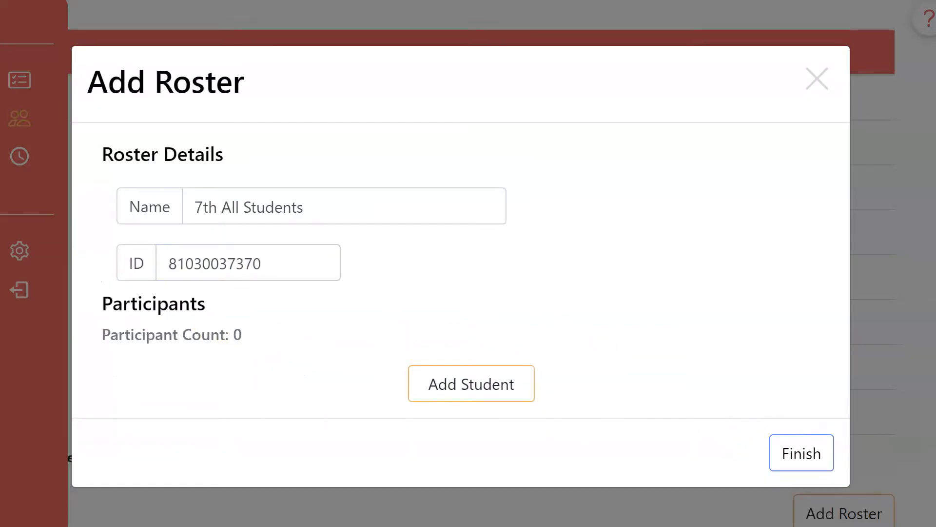
{"action": "mouse_move", "coordinate": [771, 494]}
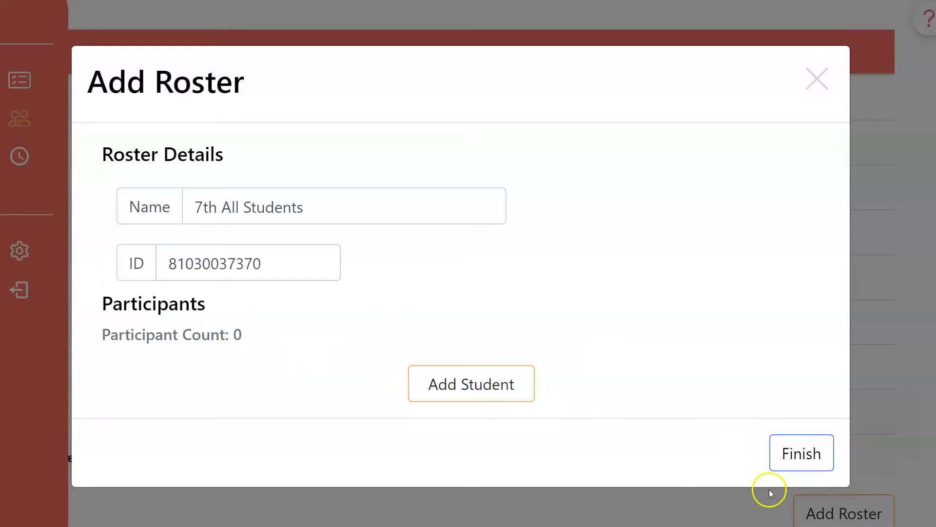
{"action": "left_click", "coordinate": [801, 453]}
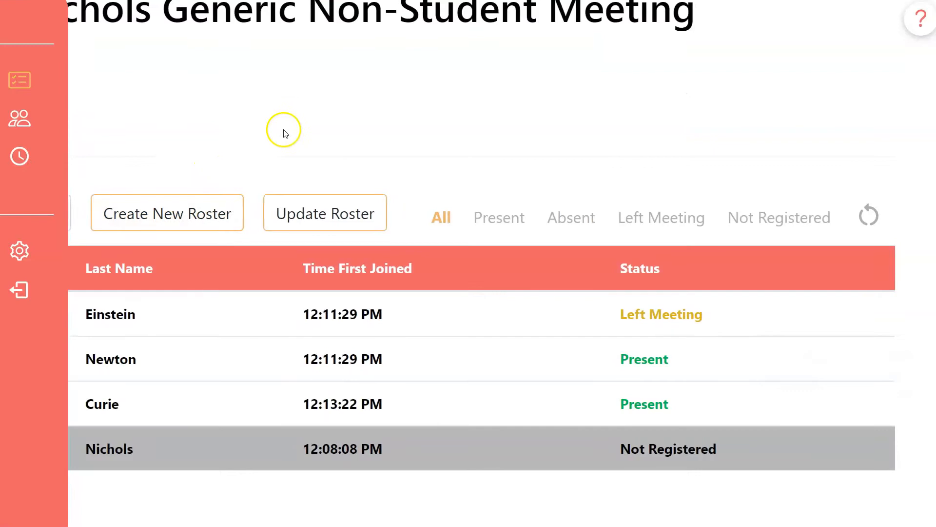
Apply the 7th All Students roster to the live meeting, leaving attendees Not Registered
{"action": "left_click", "coordinate": [202, 160]}
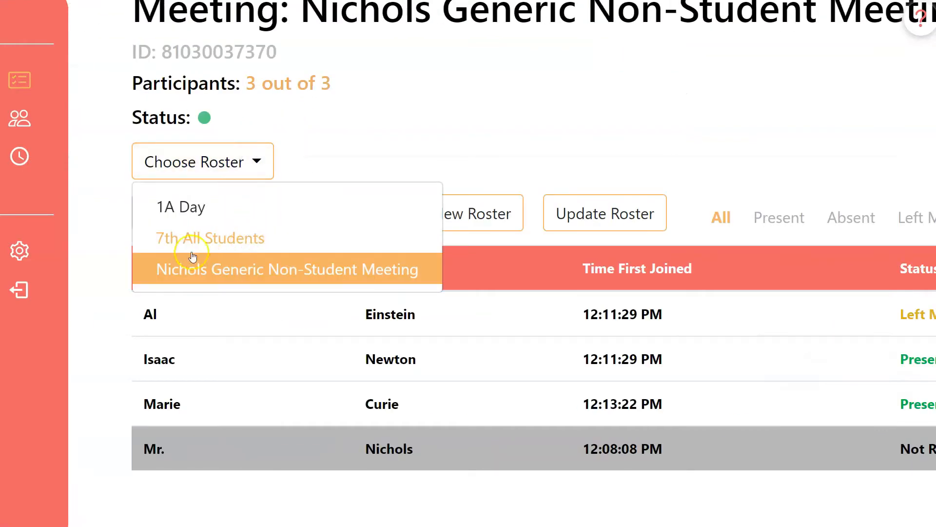
{"action": "left_click", "coordinate": [287, 269]}
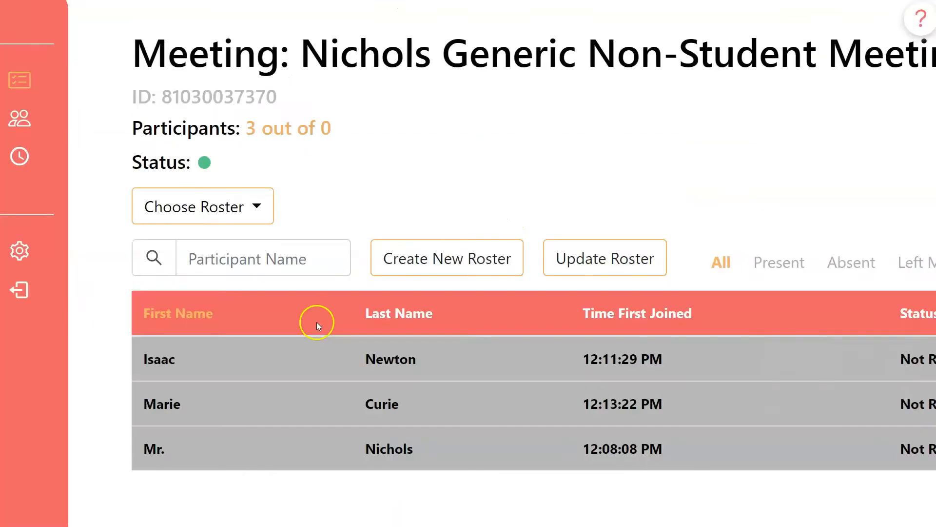
{"action": "mouse_move", "coordinate": [378, 340]}
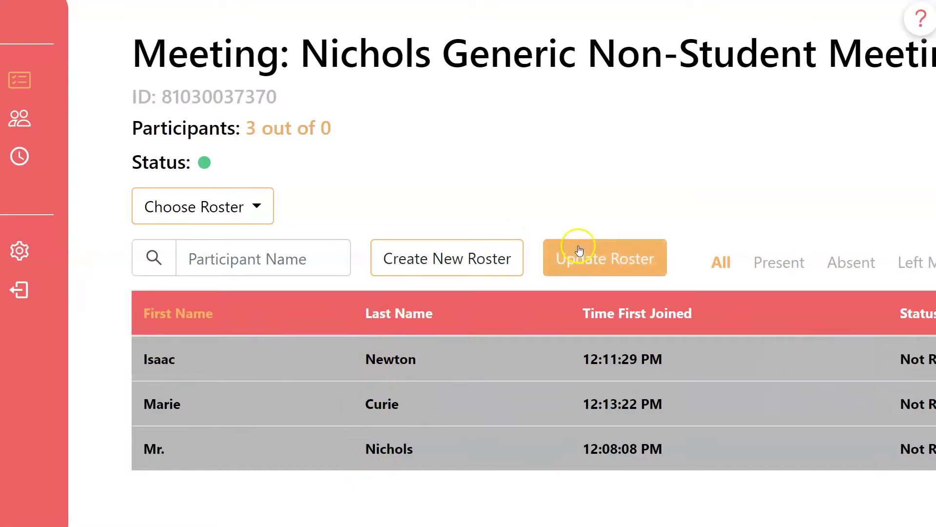
{"action": "left_click", "coordinate": [605, 257]}
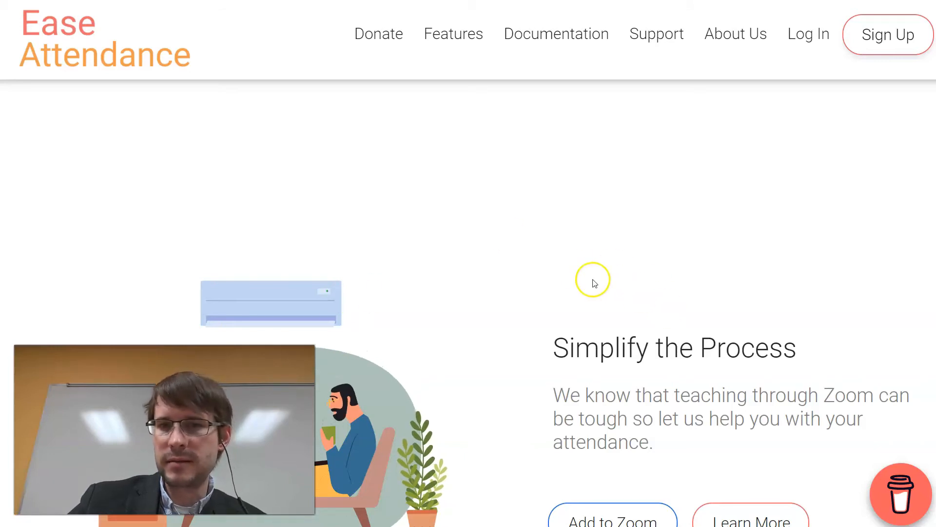
{"action": "mouse_move", "coordinate": [685, 332]}
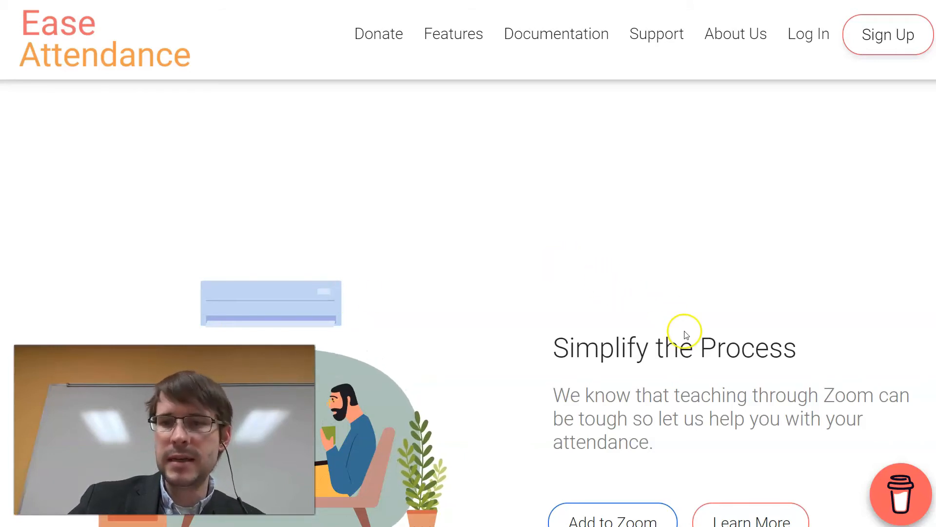
{"action": "mouse_move", "coordinate": [896, 509]}
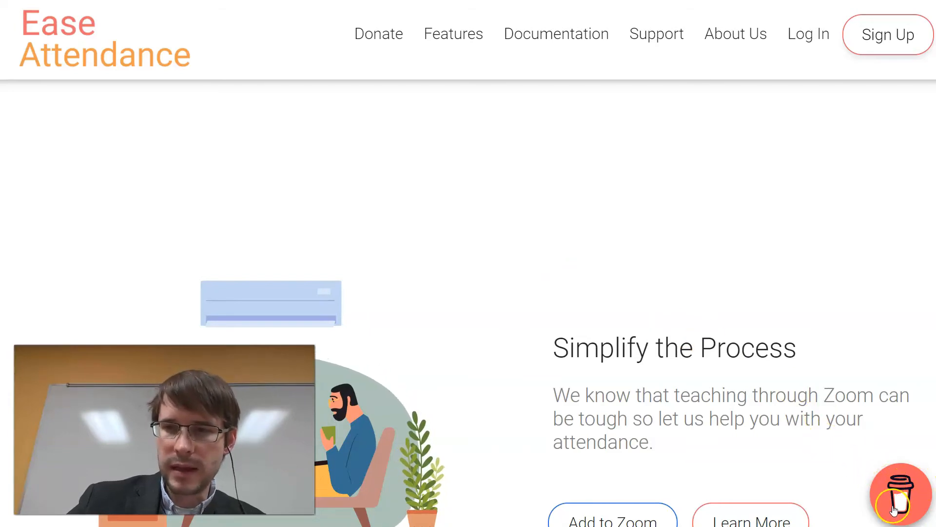